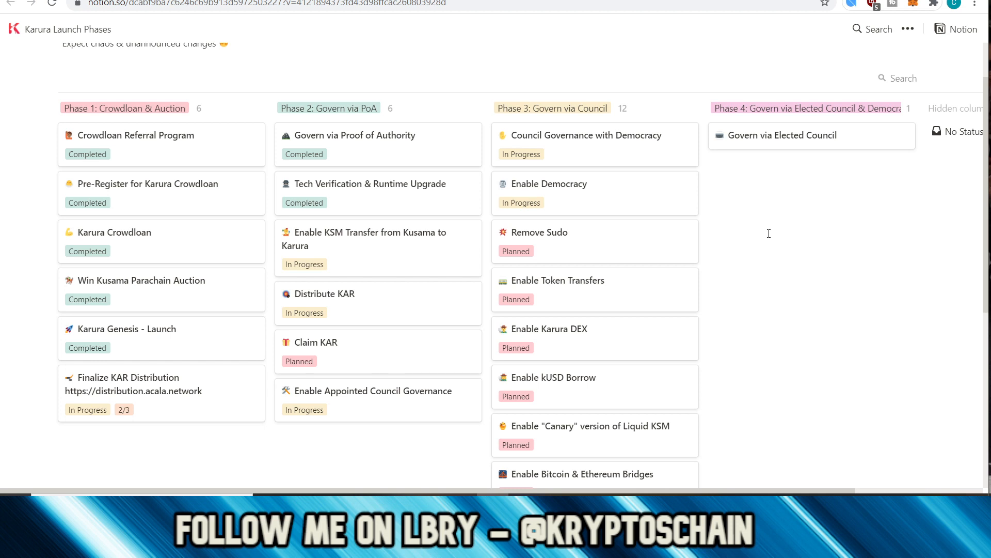
pyautogui.moveTo(178, 444)
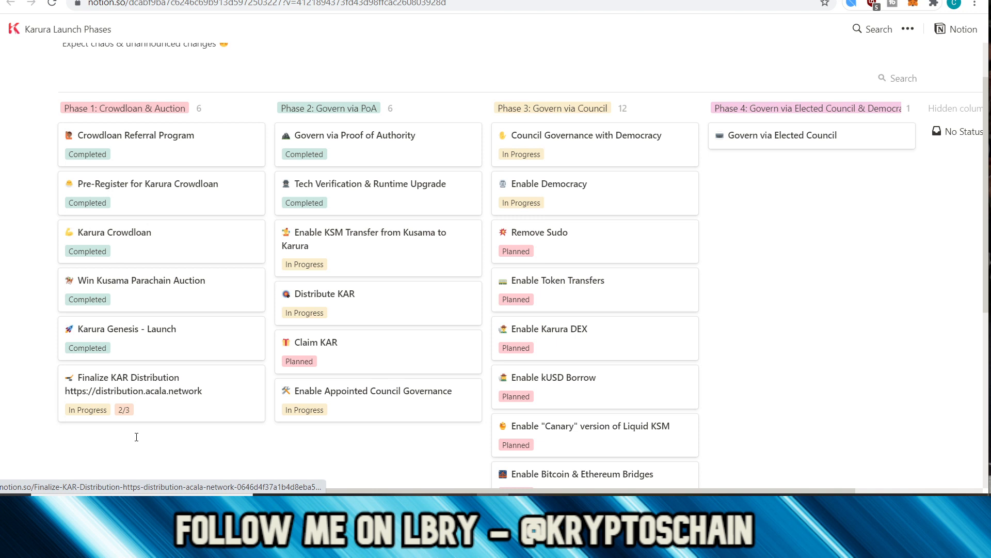
pyautogui.moveTo(164, 427)
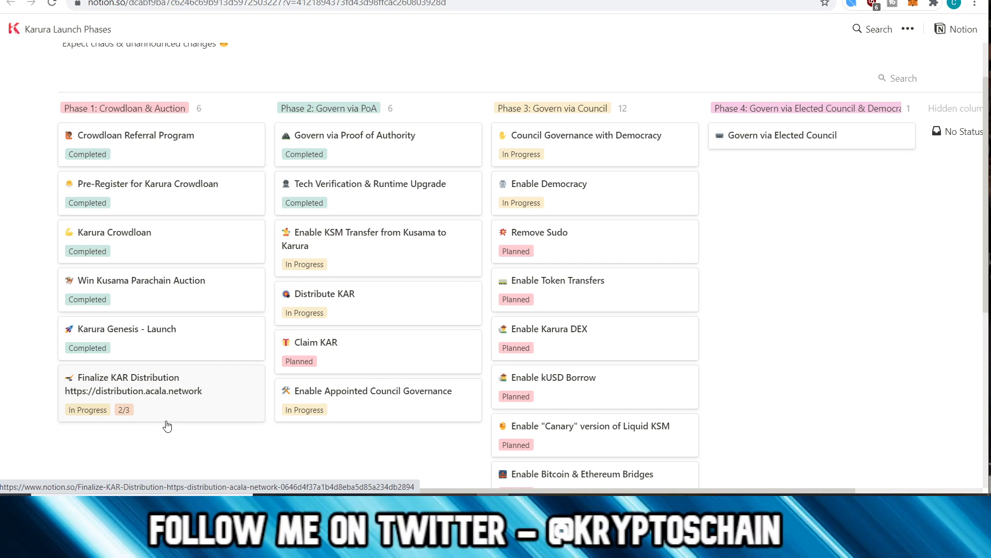
pyautogui.moveTo(128, 424)
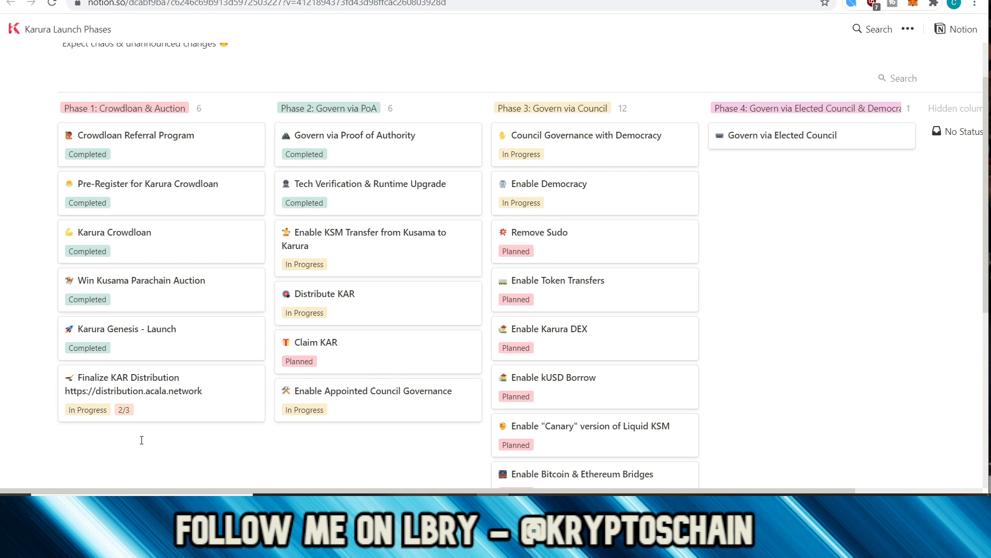
pyautogui.moveTo(58, 472)
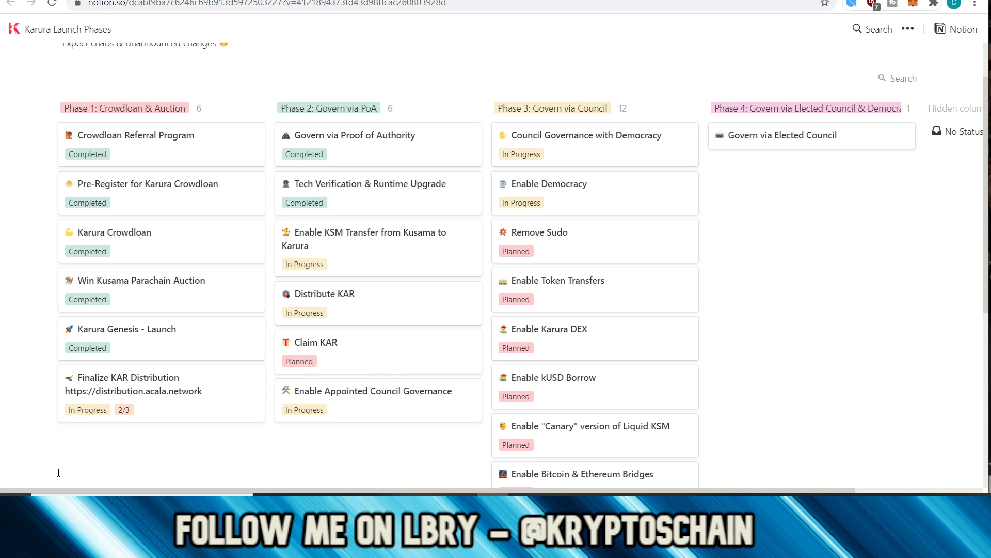
pyautogui.moveTo(563, 313)
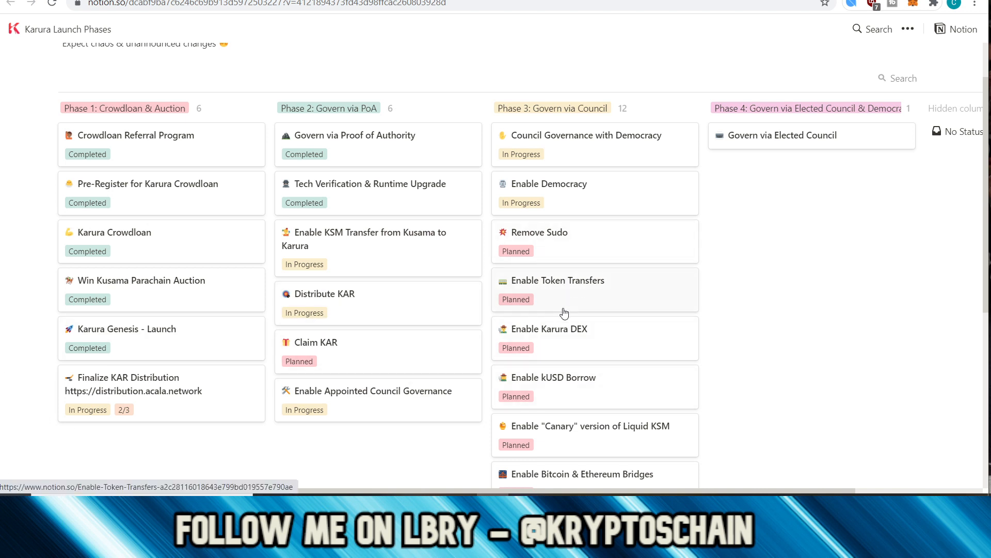
pyautogui.moveTo(576, 277)
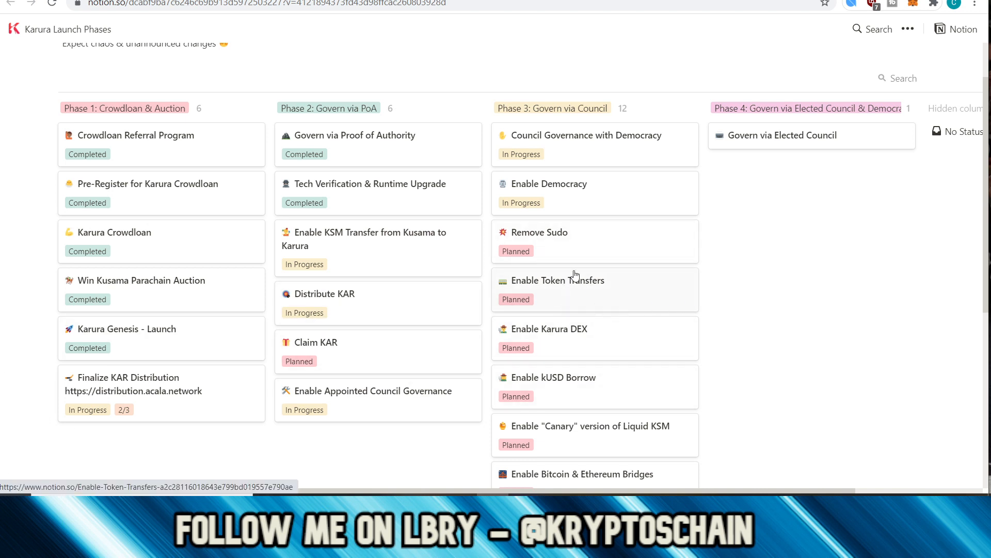
pyautogui.moveTo(452, 214)
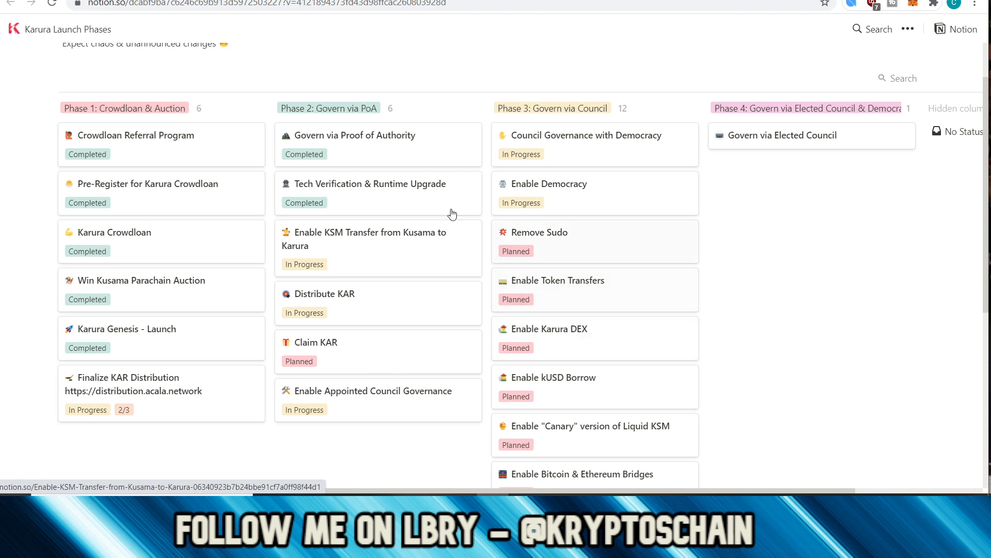
pyautogui.moveTo(340, 356)
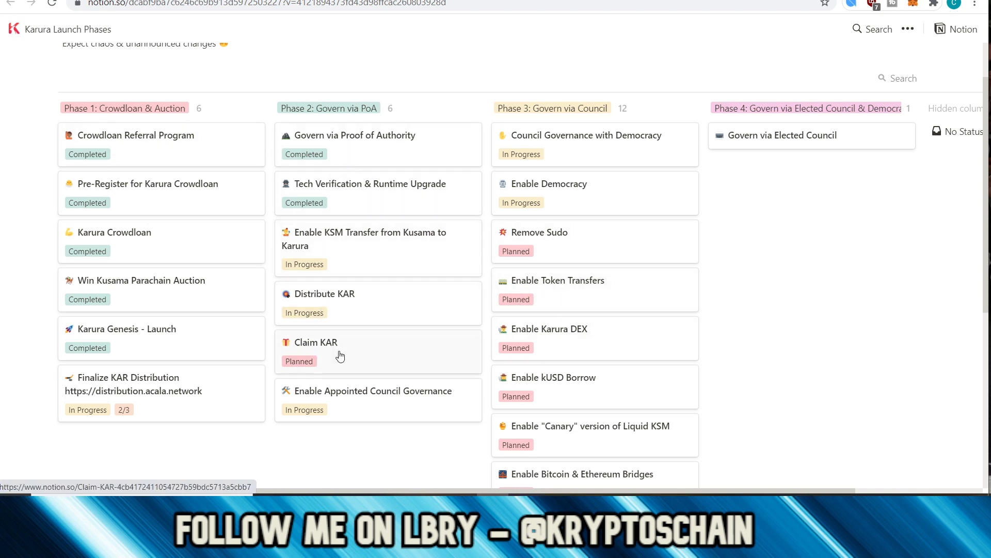
pyautogui.moveTo(832, 302)
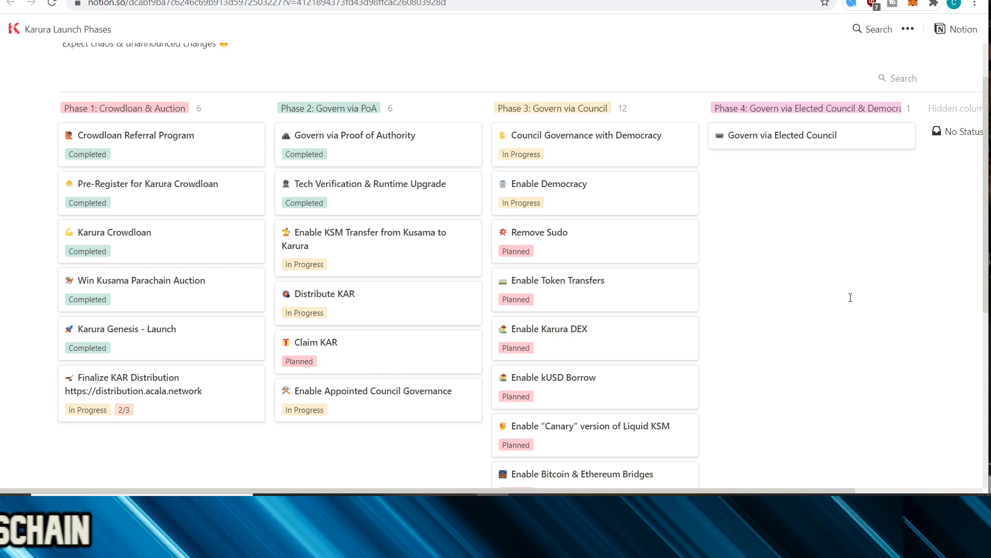
pyautogui.moveTo(89, 197)
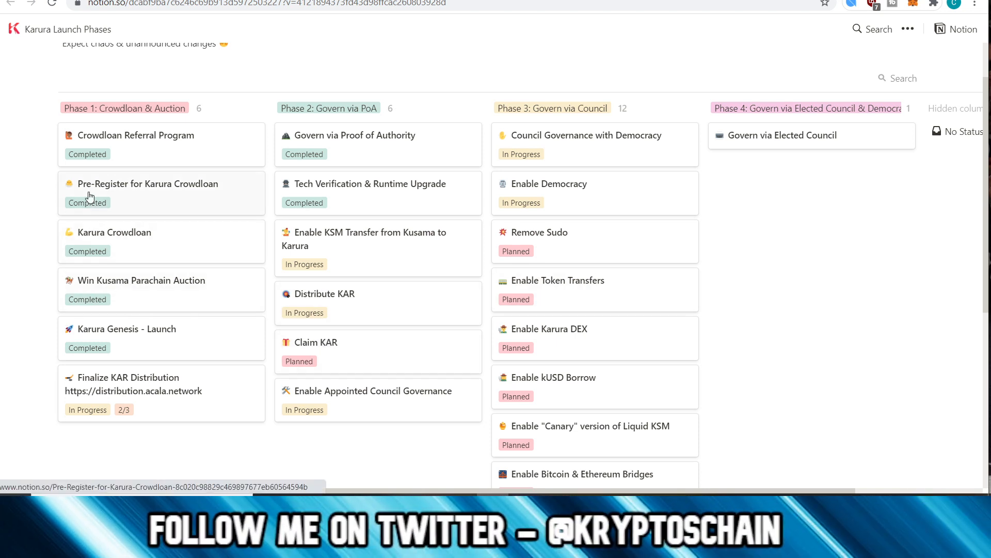
pyautogui.moveTo(98, 395)
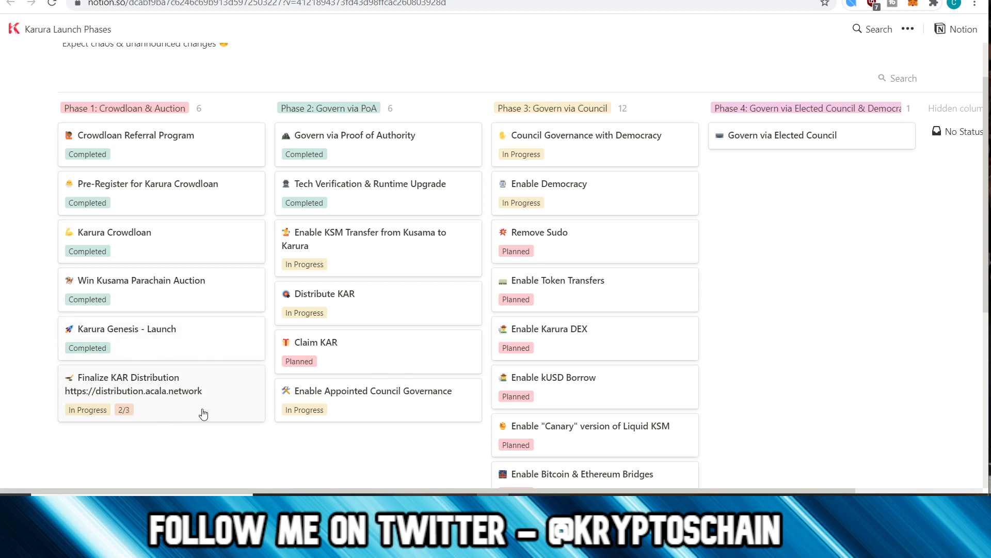
pyautogui.moveTo(209, 452)
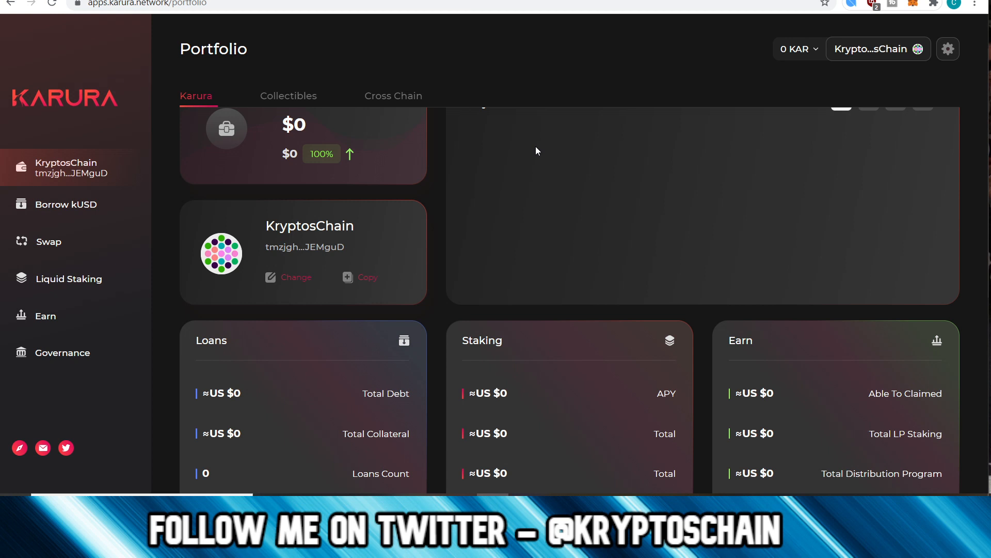
# Step: Scroll through the Portfolio overview showing empty loans, staking, earn totals and the 199.99 KAR balance
pyautogui.scroll(3)
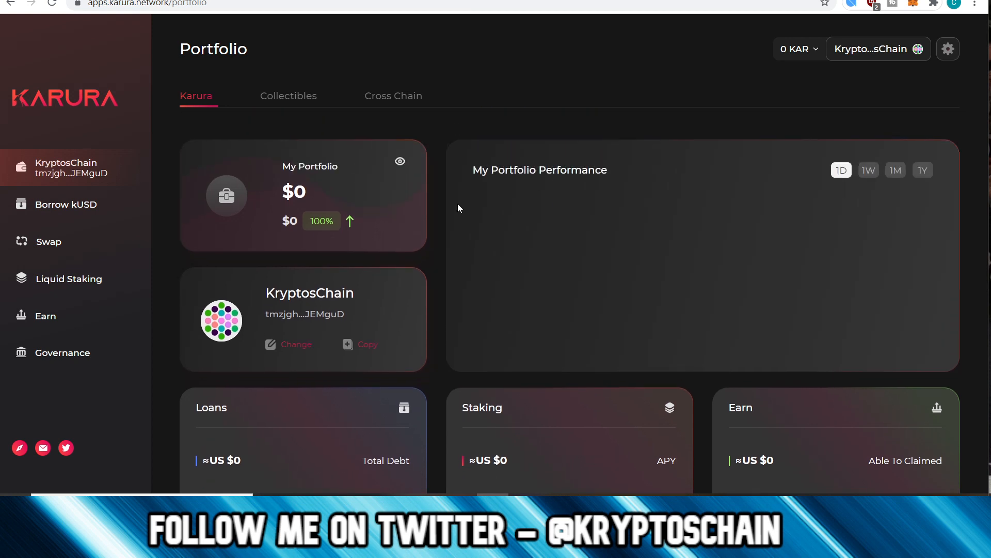
pyautogui.moveTo(621, 244)
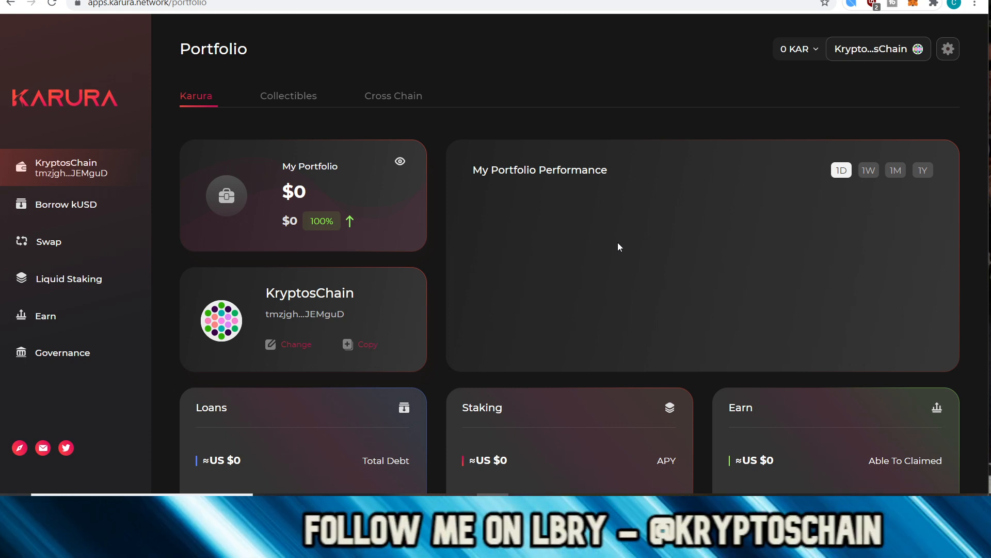
pyautogui.scroll(-3)
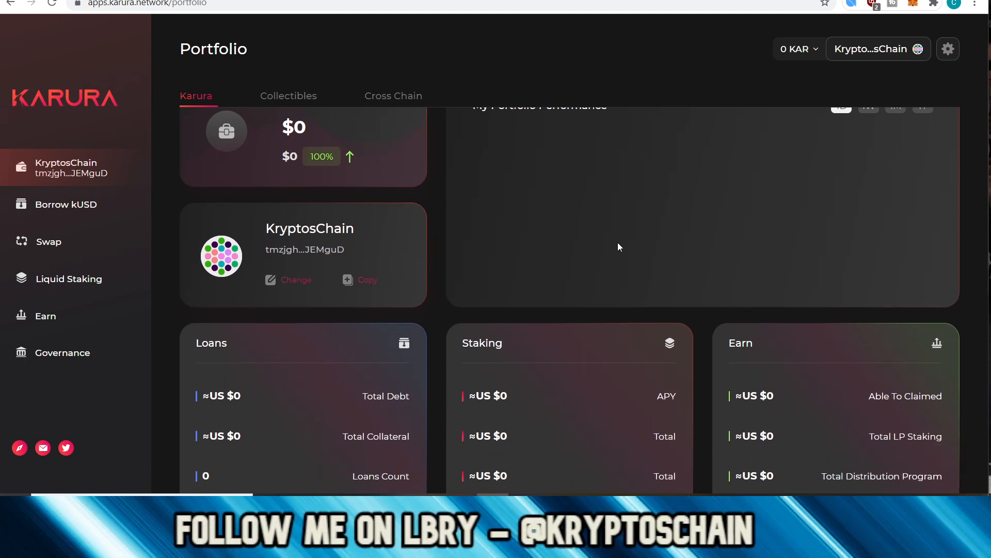
pyautogui.scroll(-3)
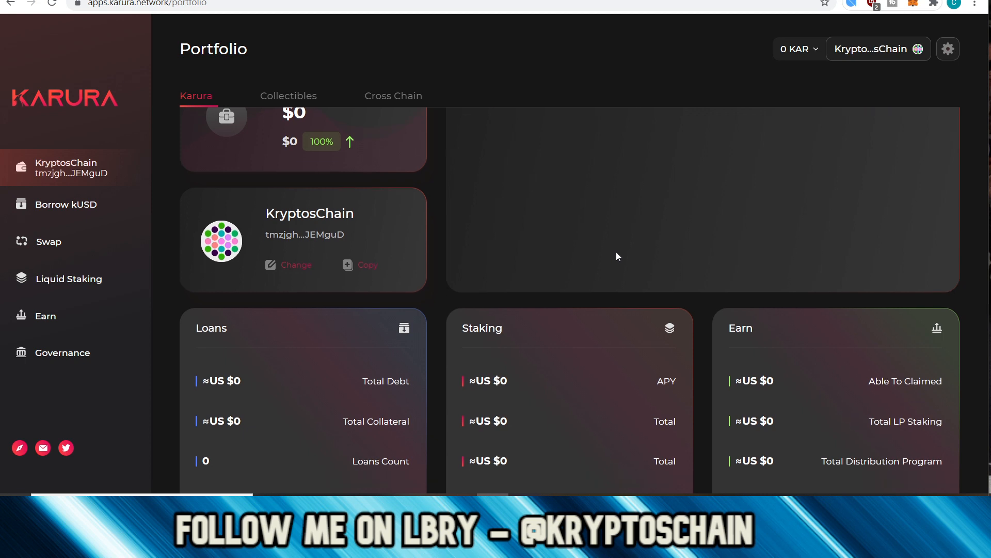
pyautogui.scroll(-3)
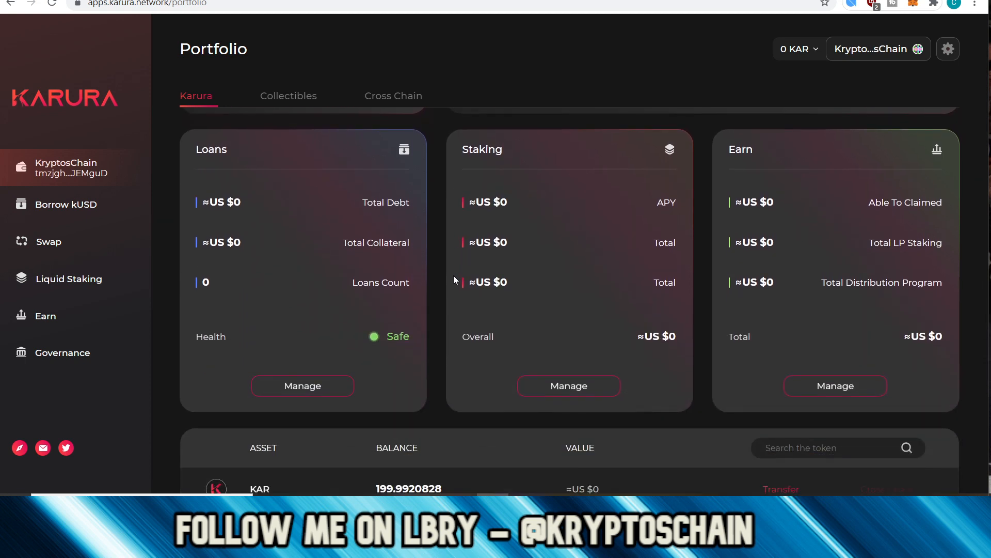
pyautogui.moveTo(458, 283)
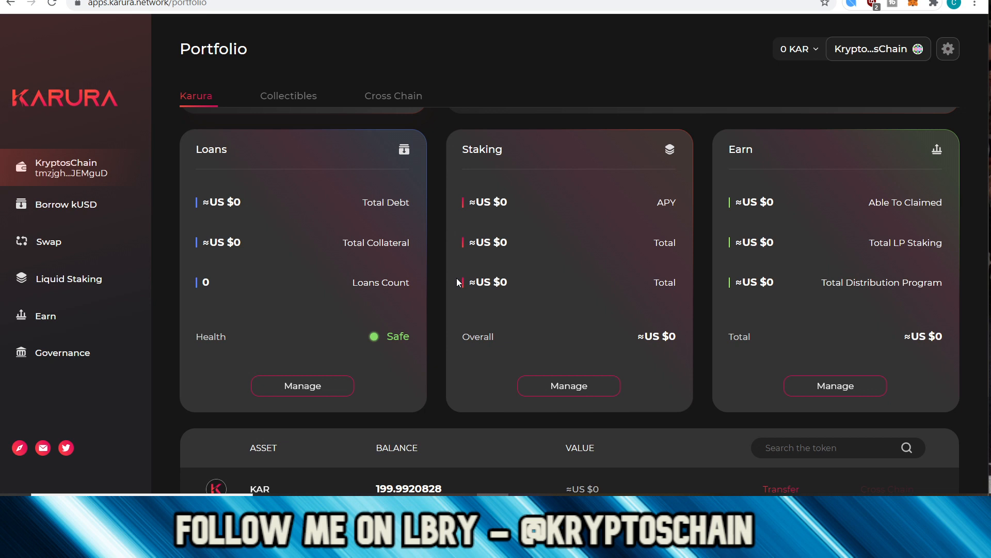
pyautogui.moveTo(497, 202)
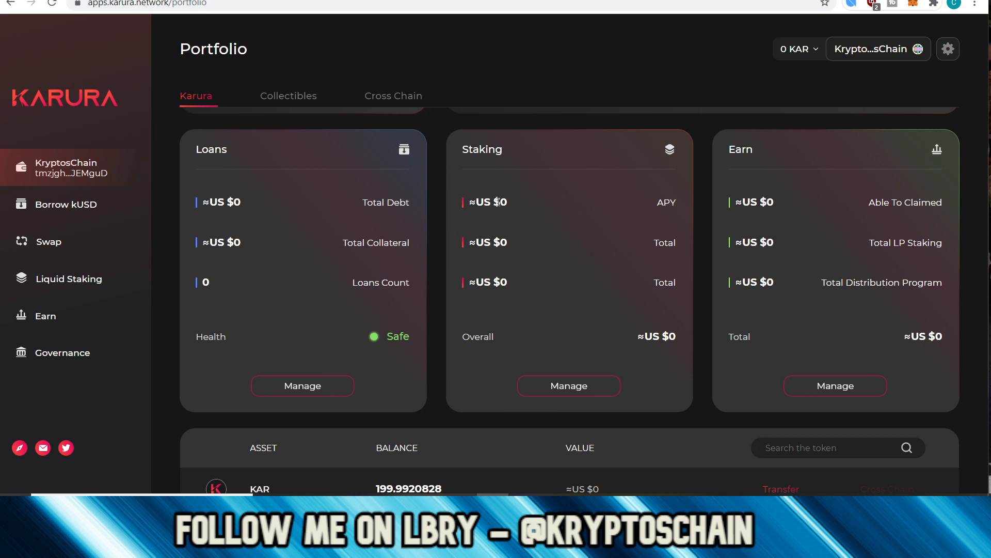
pyautogui.moveTo(505, 193)
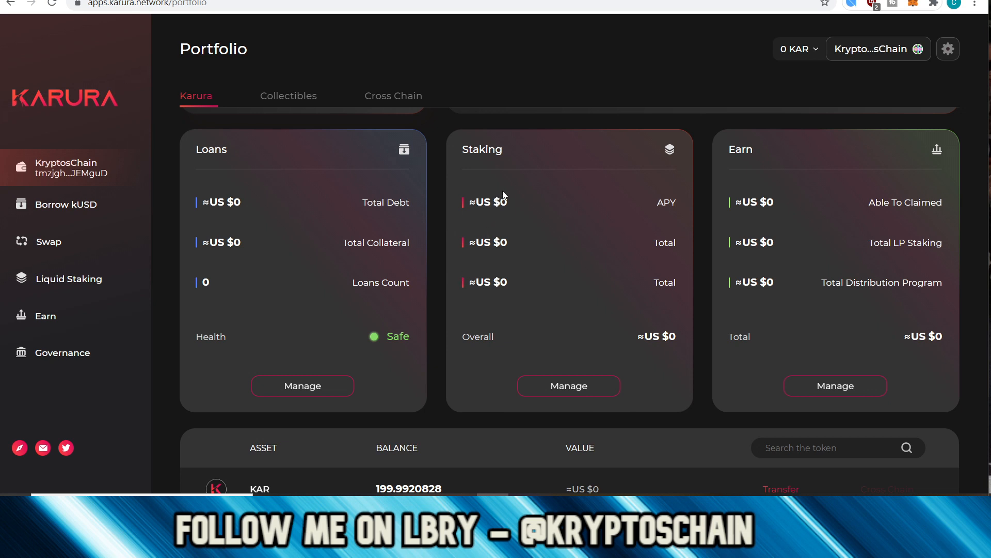
pyautogui.scroll(3)
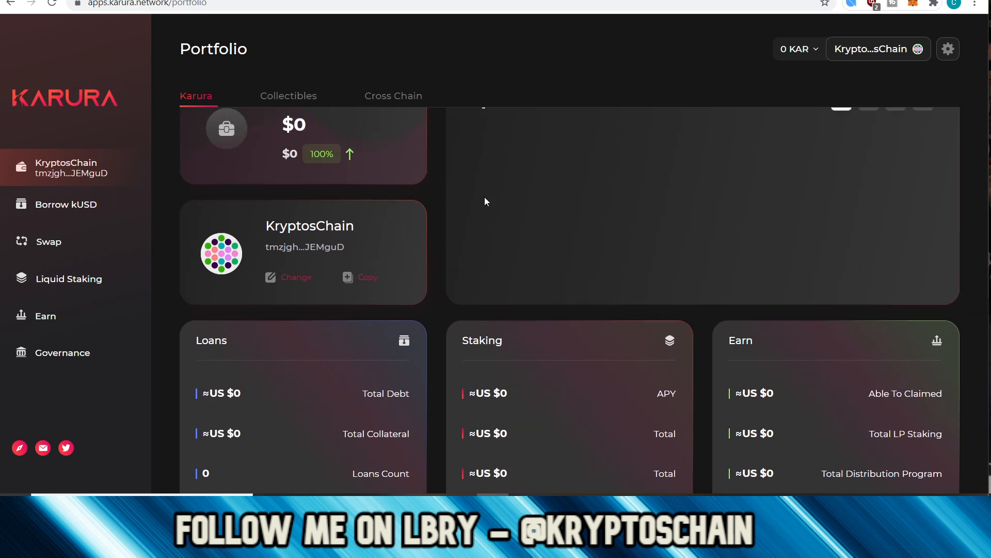
pyautogui.scroll(3)
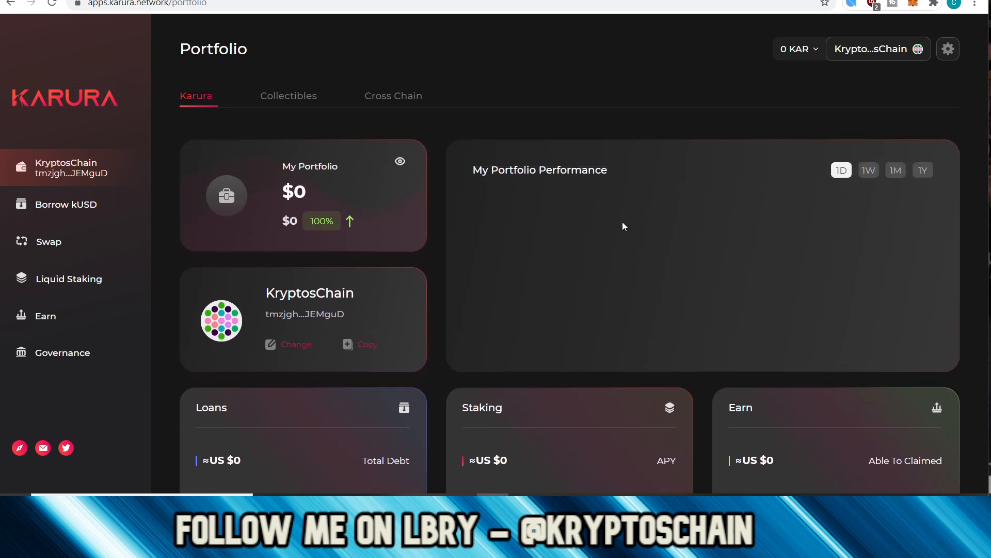
pyautogui.moveTo(575, 230)
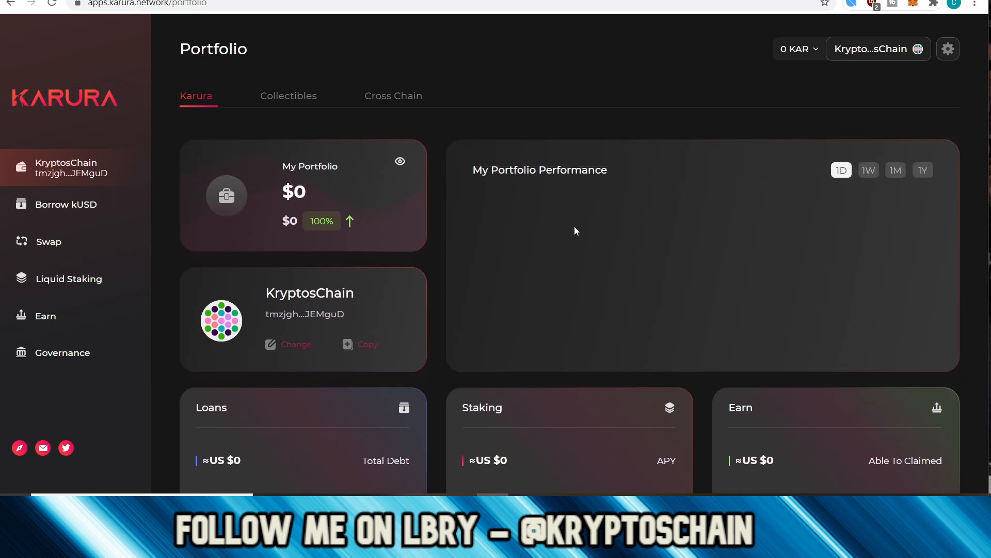
pyautogui.moveTo(592, 202)
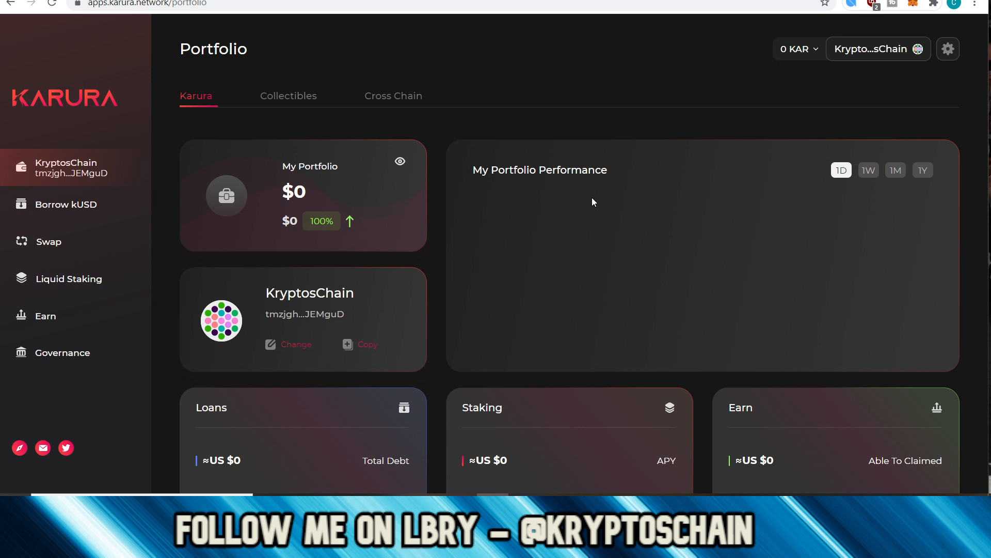
pyautogui.scroll(-3)
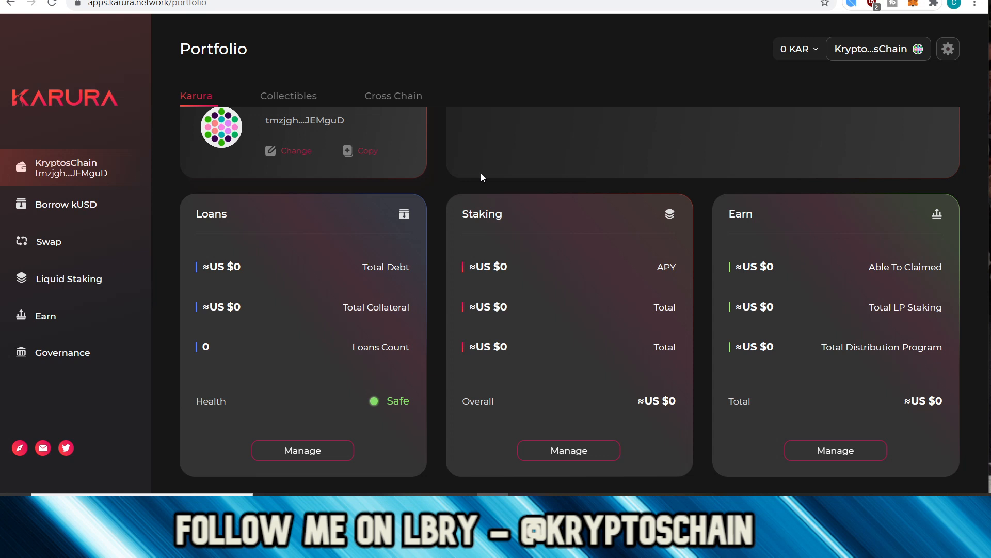
pyautogui.scroll(-3)
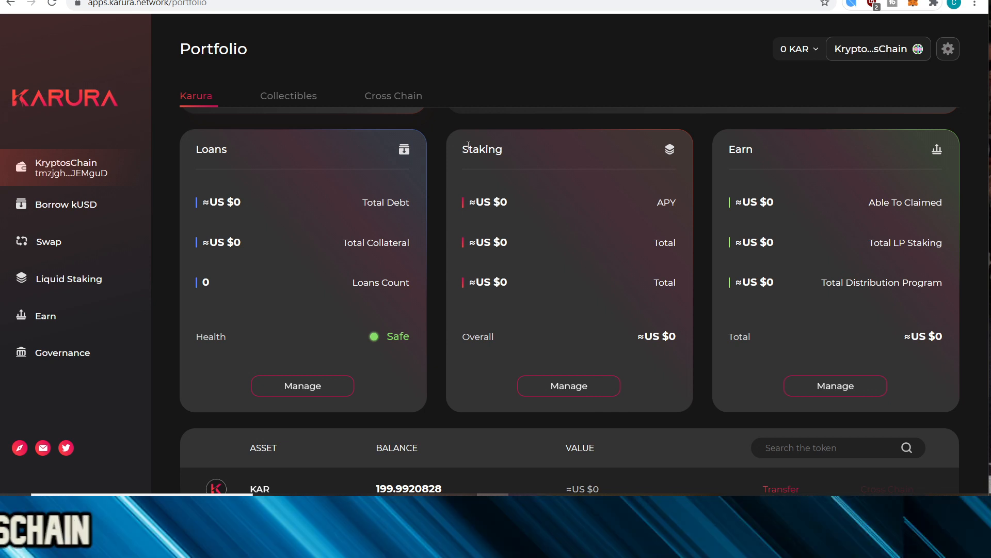
pyautogui.moveTo(436, 137)
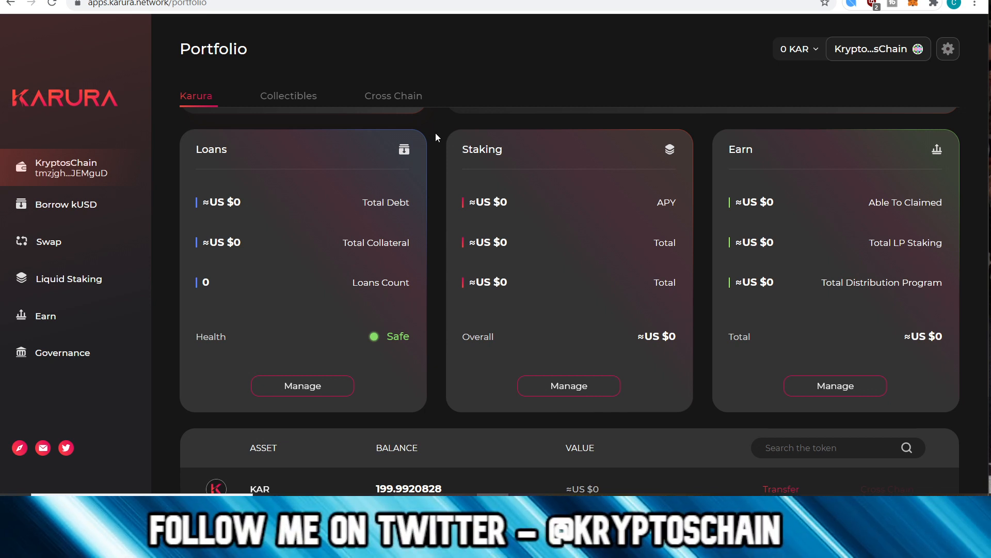
pyautogui.scroll(-3)
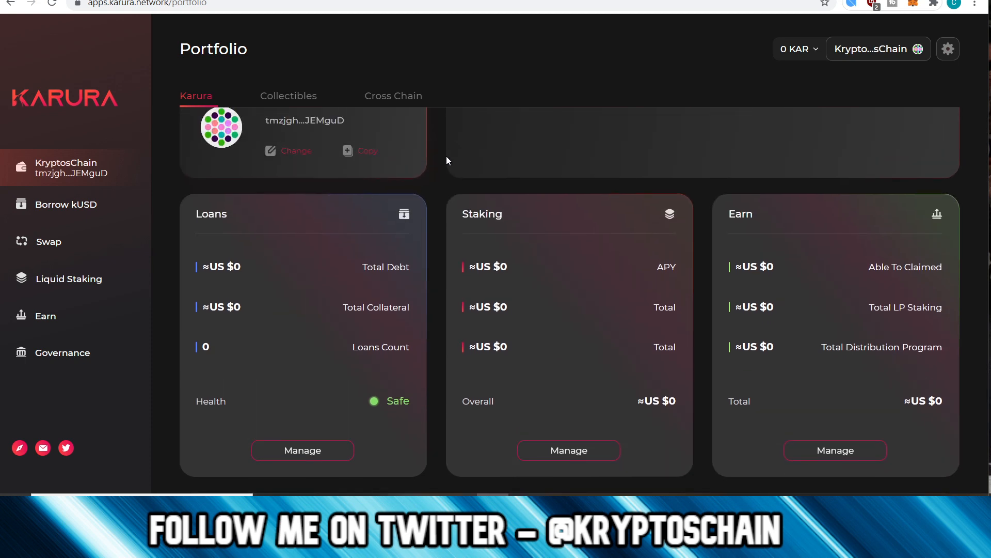
pyautogui.scroll(3)
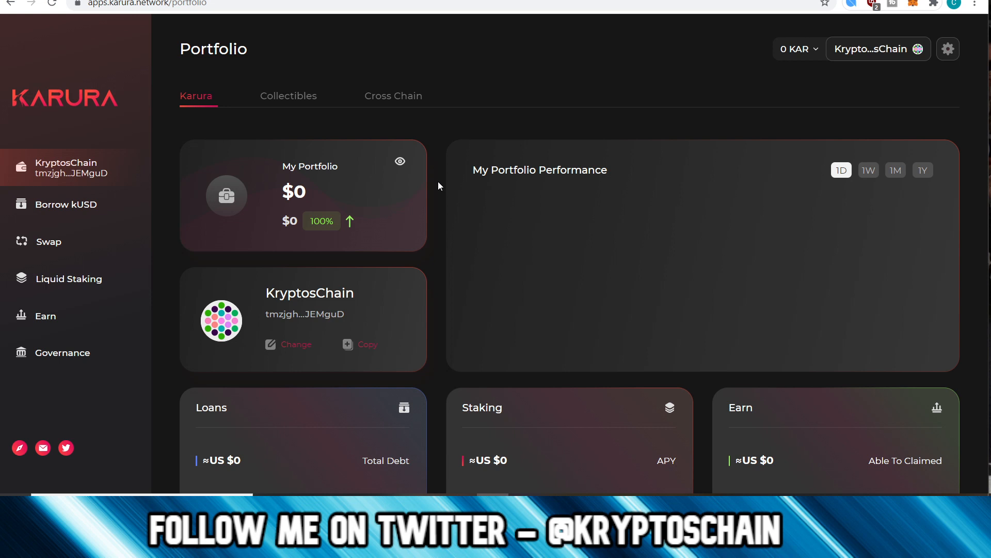
pyautogui.scroll(-3)
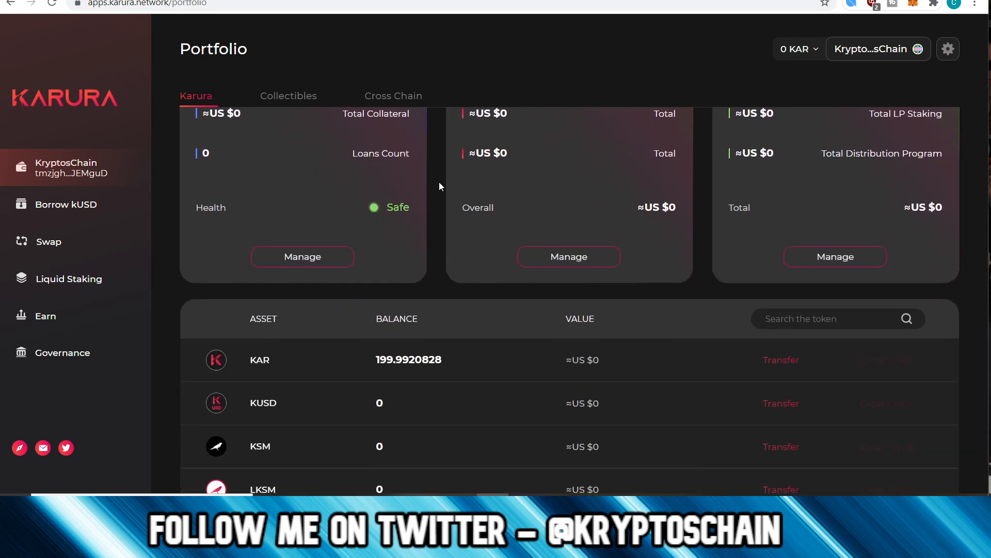
pyautogui.scroll(-3)
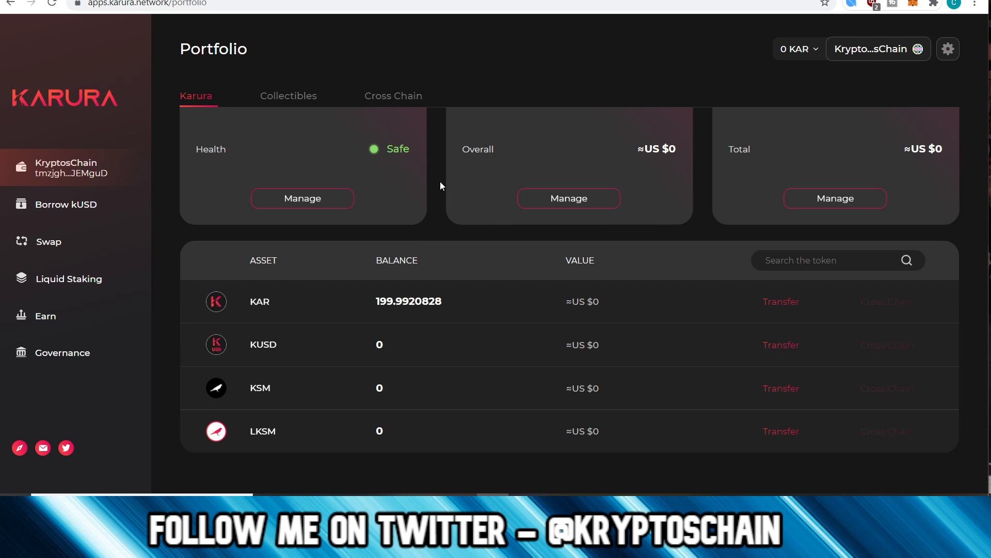
pyautogui.moveTo(446, 212)
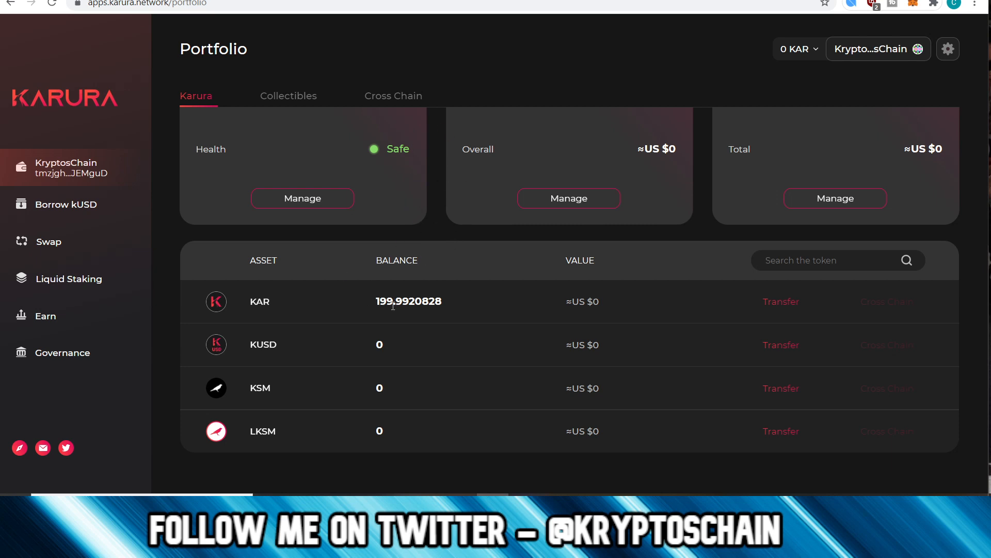
pyautogui.moveTo(359, 329)
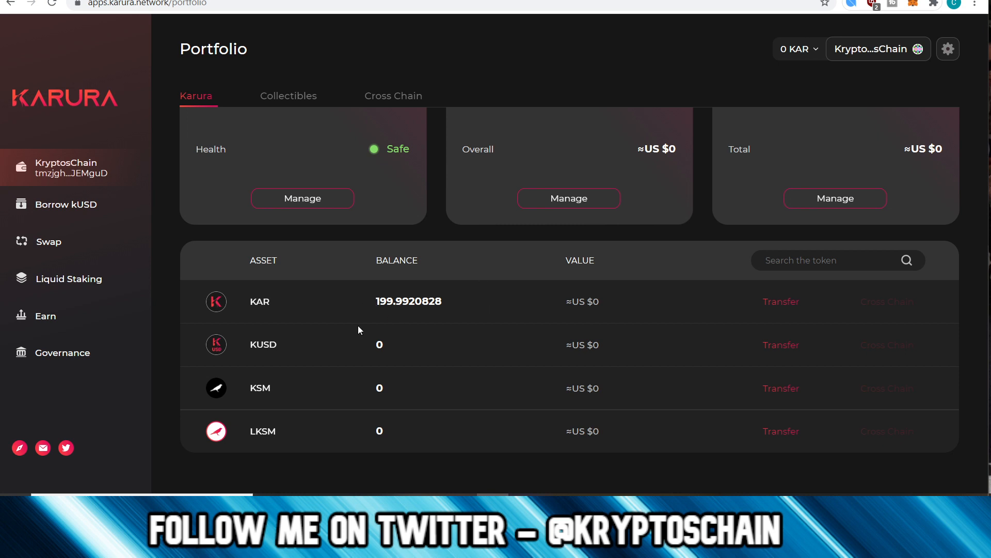
pyautogui.moveTo(416, 306)
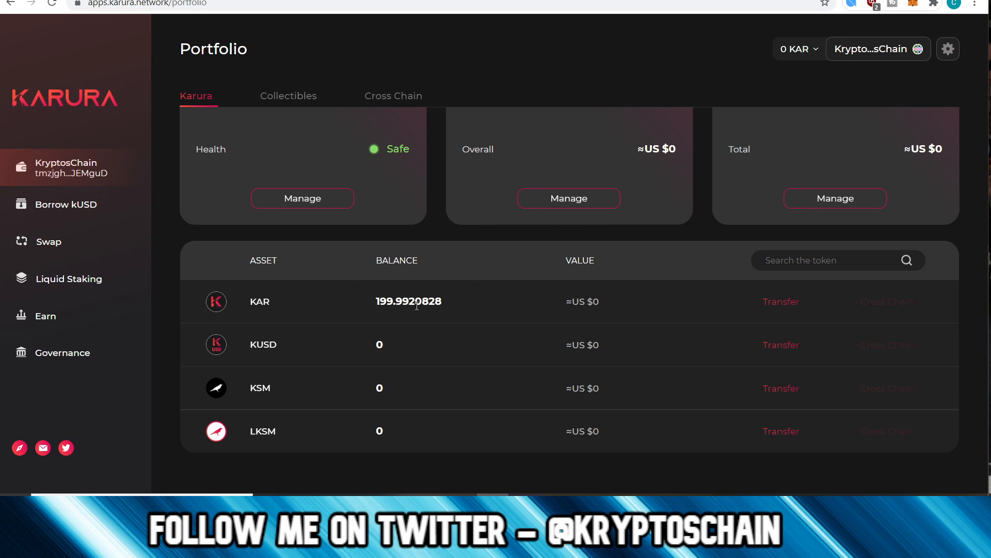
pyautogui.moveTo(428, 320)
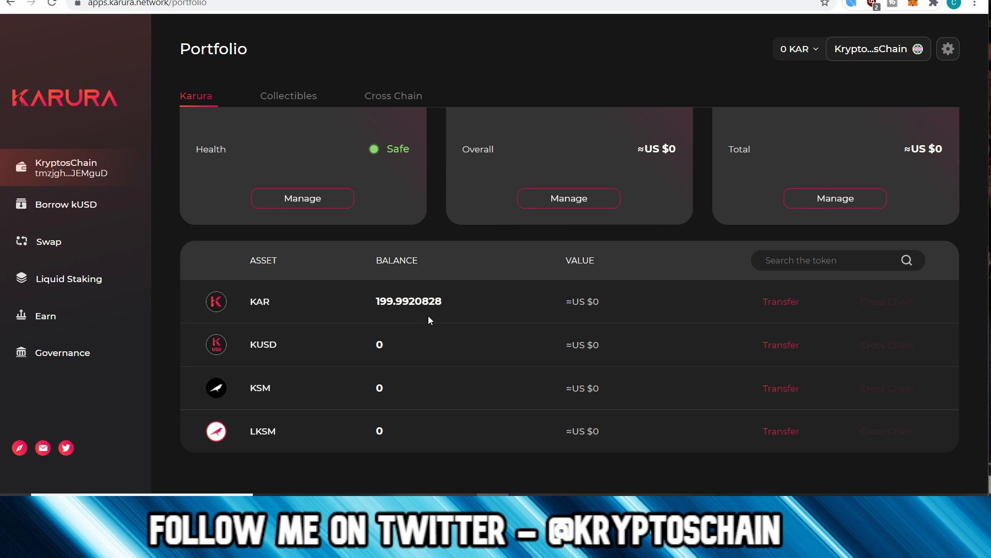
pyautogui.moveTo(382, 304)
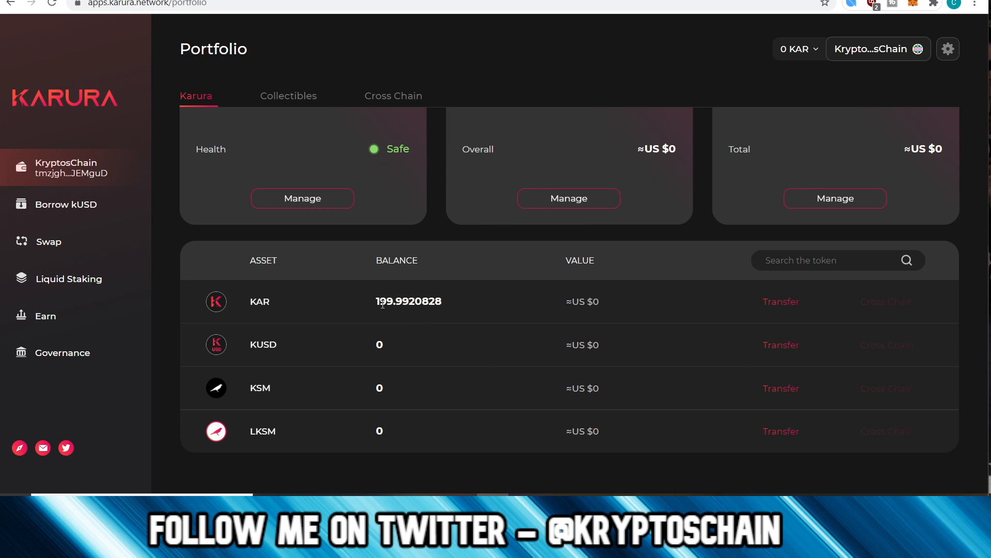
pyautogui.moveTo(486, 316)
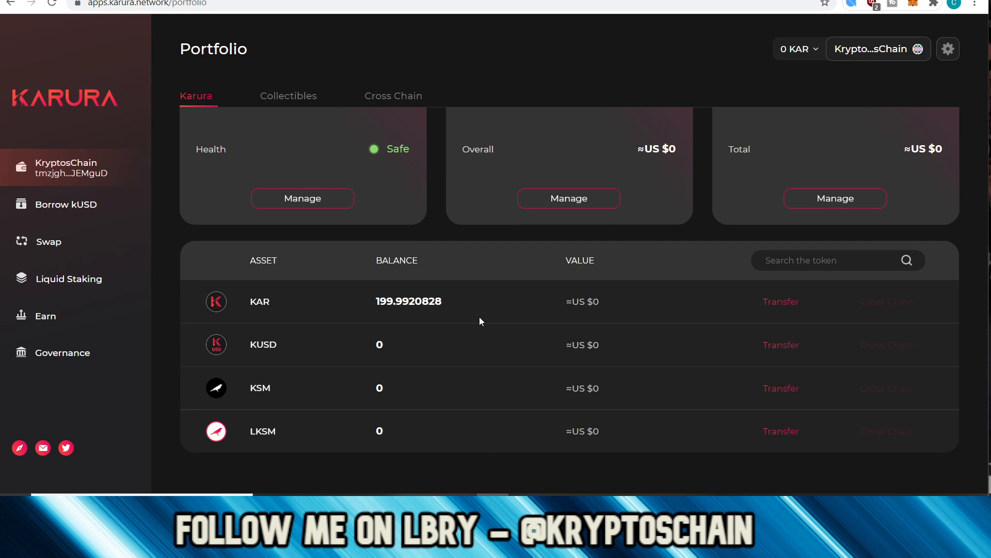
pyautogui.moveTo(451, 306)
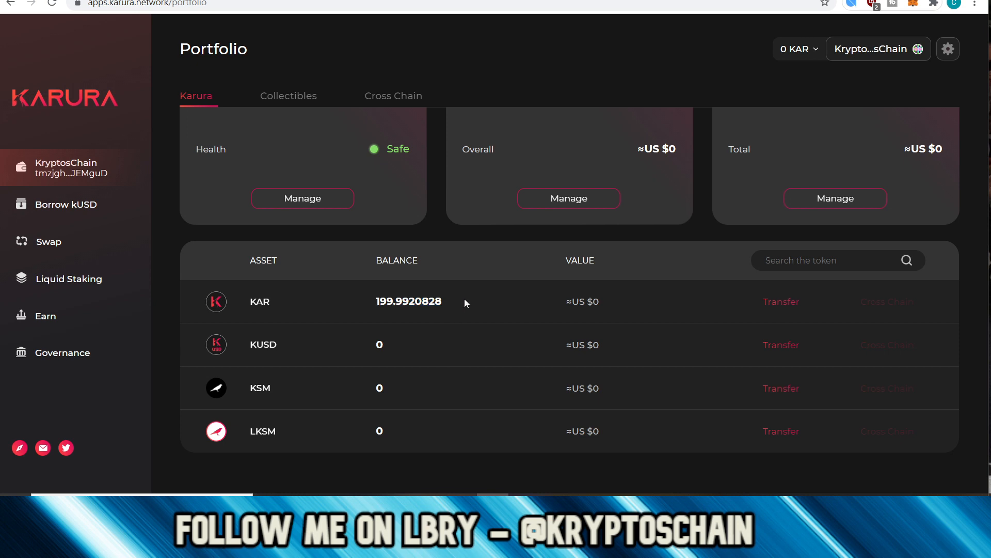
pyautogui.moveTo(457, 319)
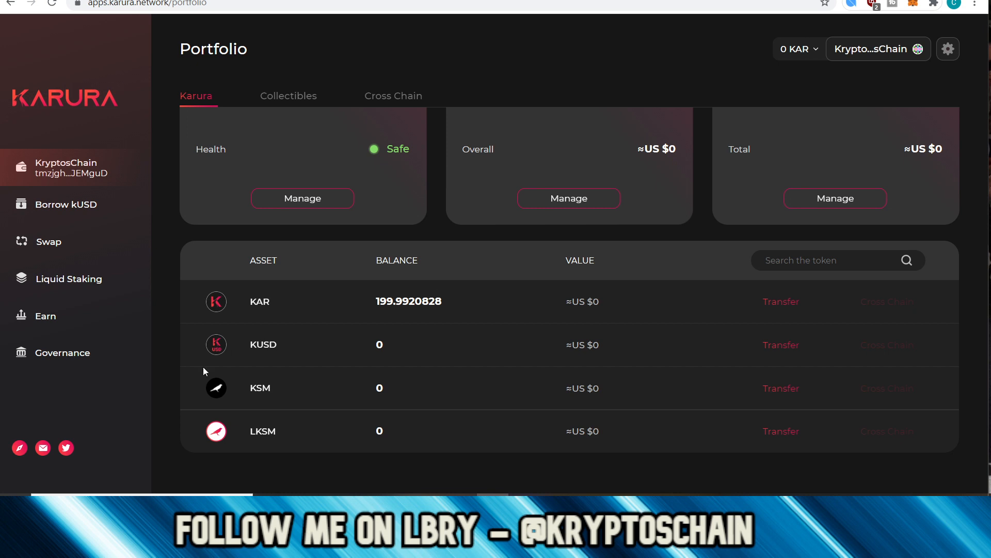
pyautogui.moveTo(240, 387)
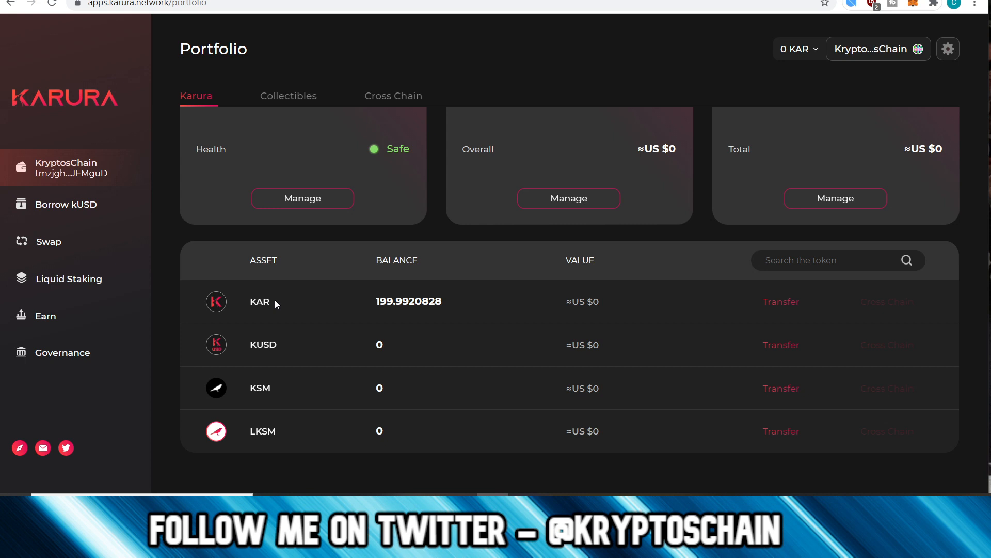
pyautogui.scroll(3)
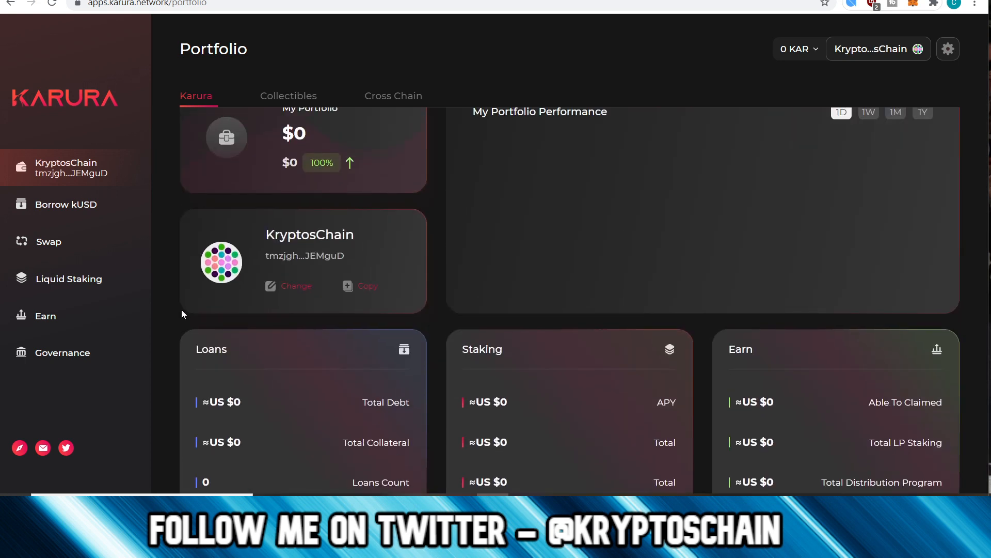
pyautogui.scroll(-3)
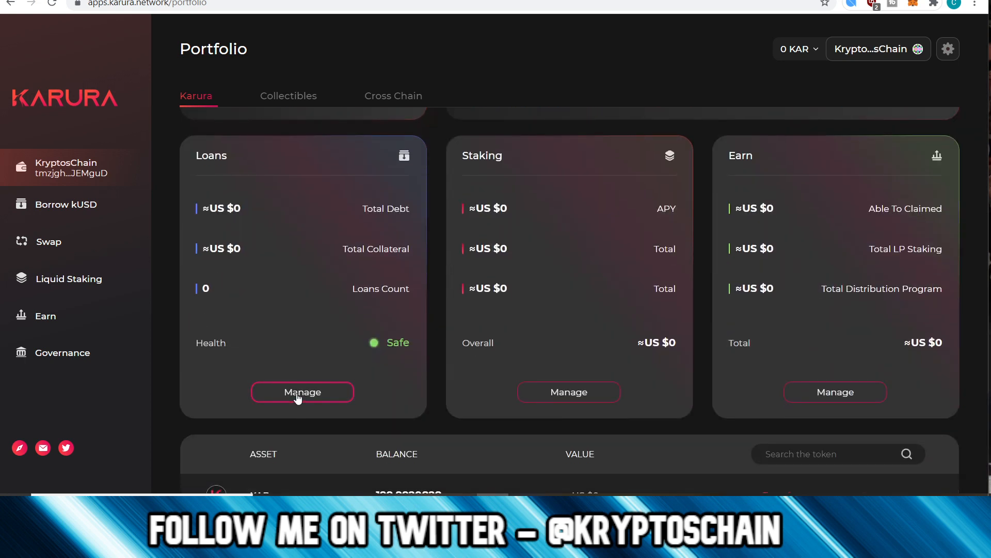
pyautogui.click(302, 392)
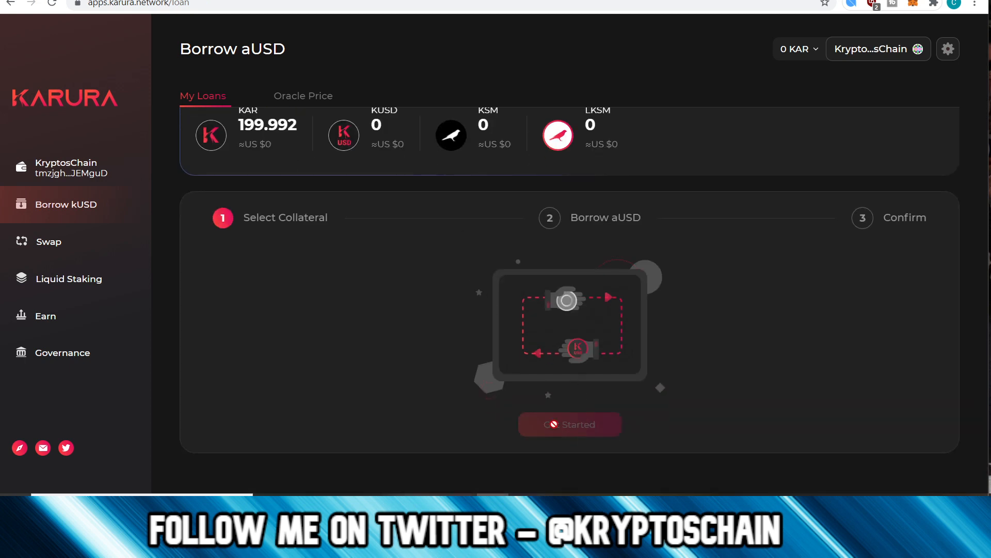
pyautogui.moveTo(463, 378)
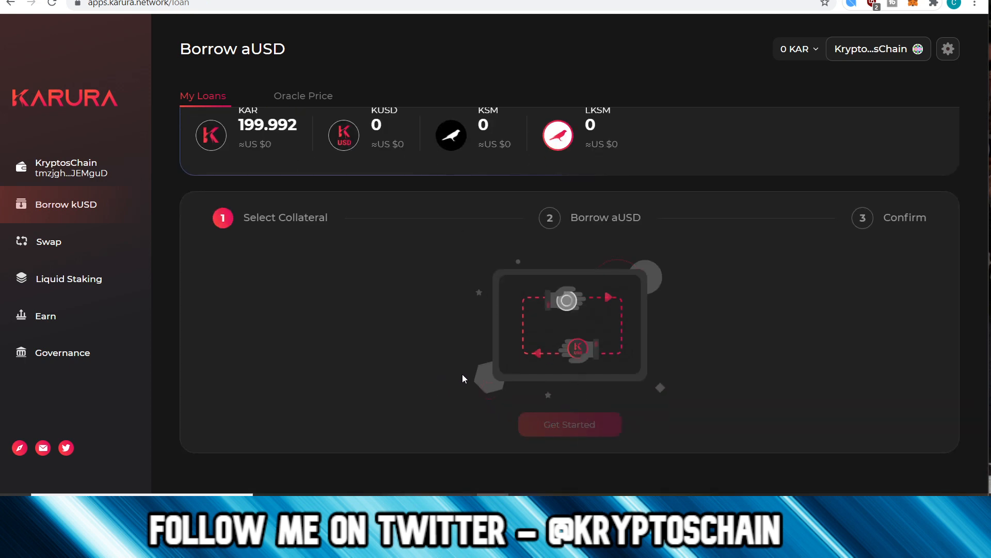
pyautogui.moveTo(339, 265)
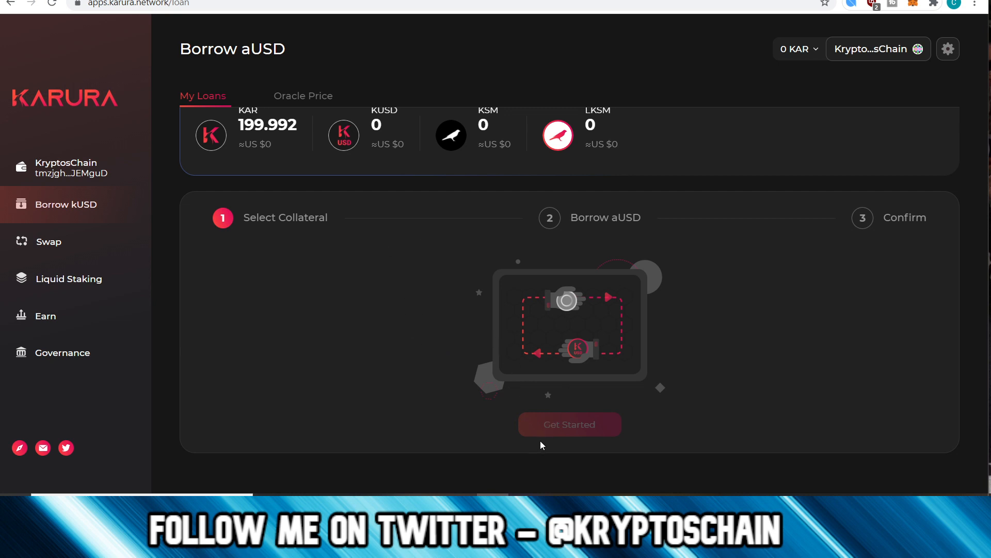
# Step: Scroll the My Loans page to show the 199.992 KAR wallet balance and Select Collateral steps
pyautogui.scroll(3)
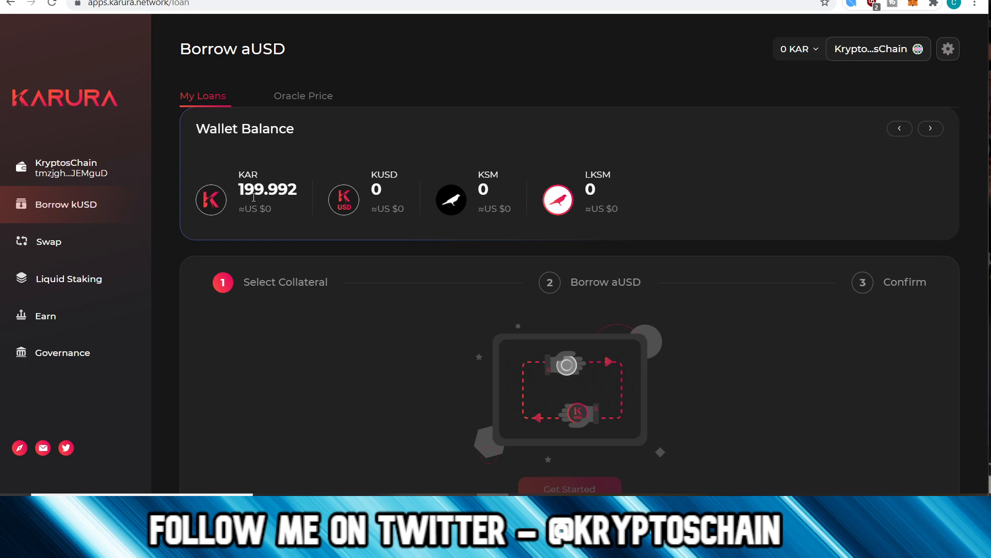
pyautogui.moveTo(310, 214)
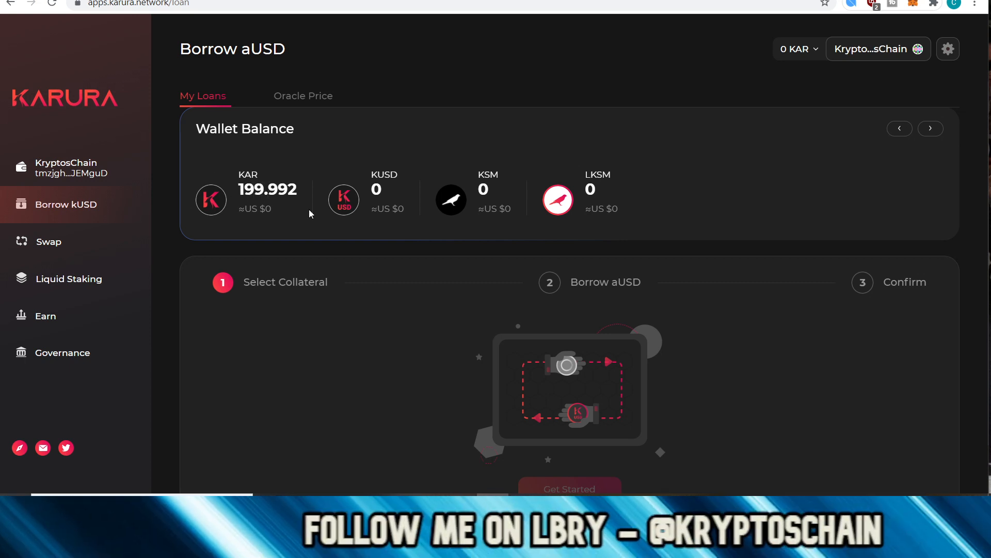
pyautogui.scroll(-3)
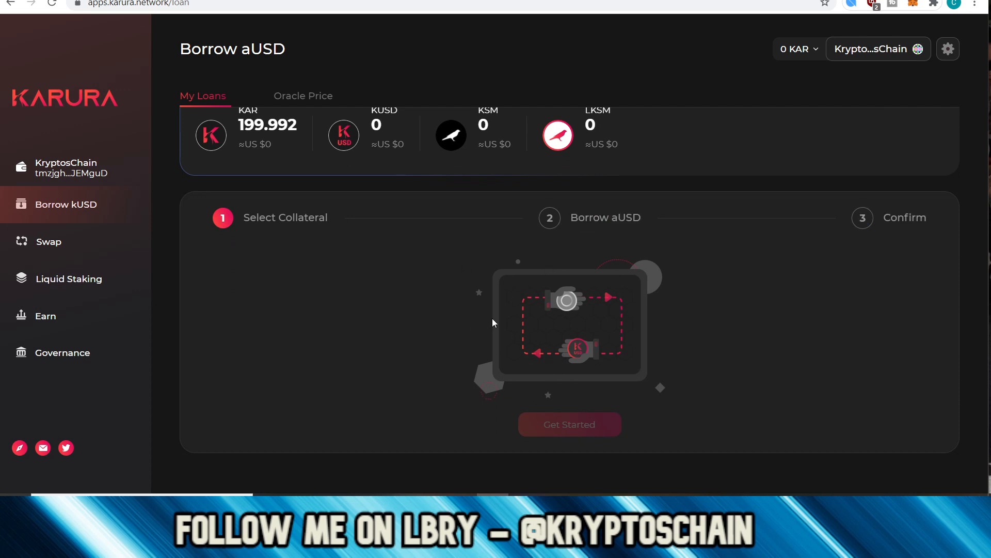
pyautogui.moveTo(373, 323)
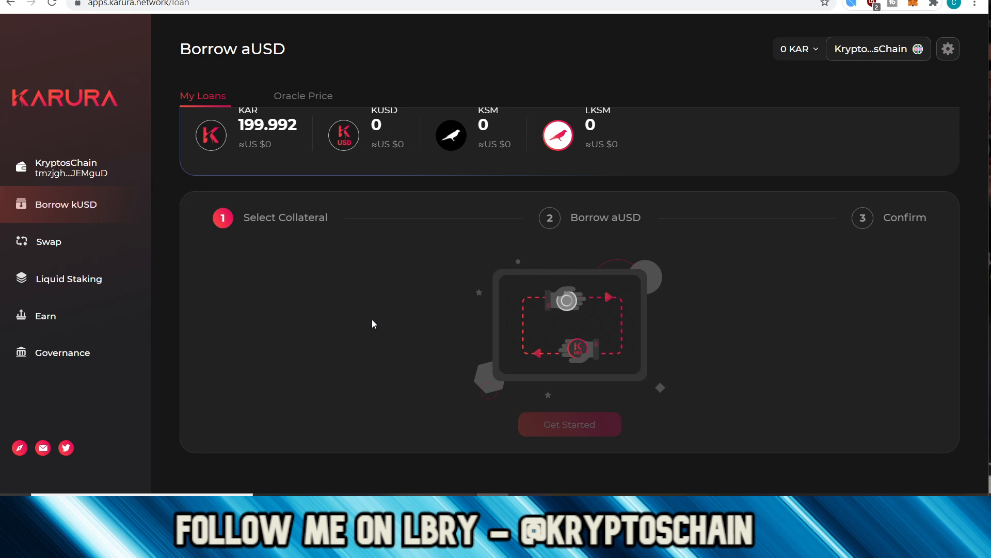
pyautogui.scroll(3)
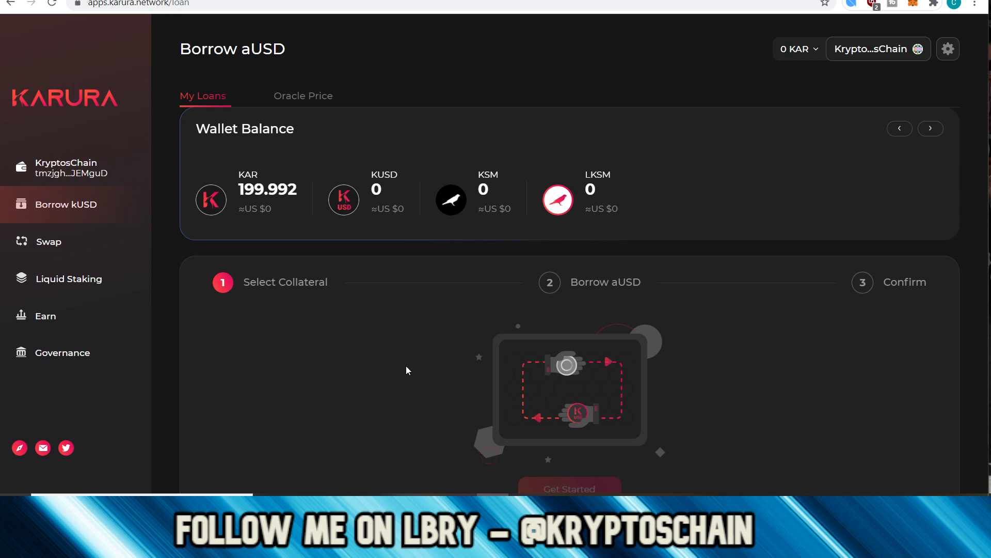
pyautogui.scroll(-3)
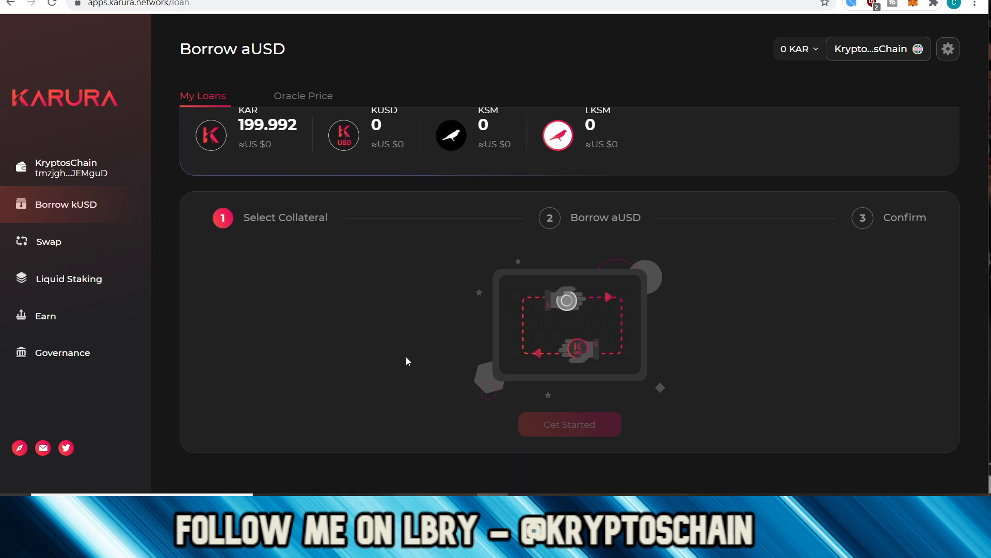
pyautogui.moveTo(290, 267)
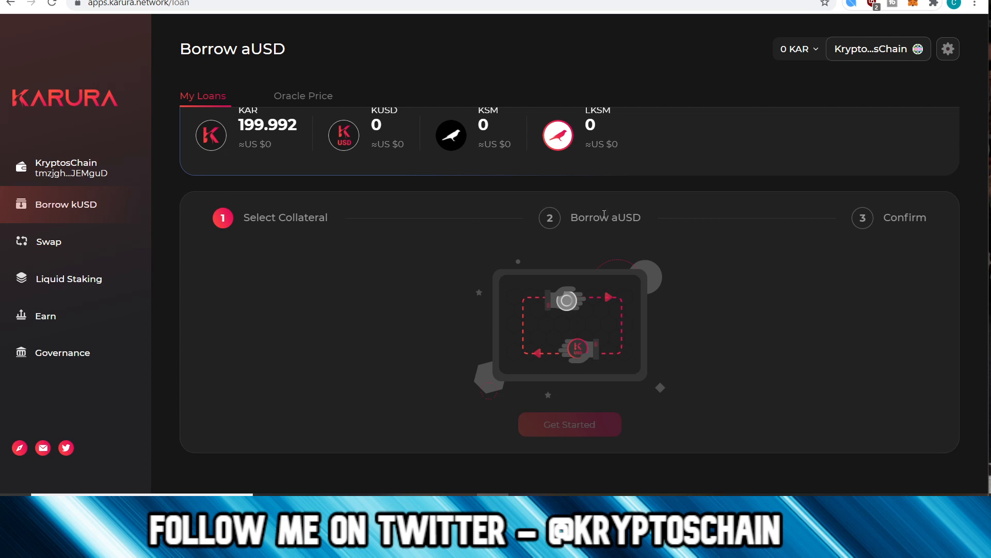
pyautogui.moveTo(530, 267)
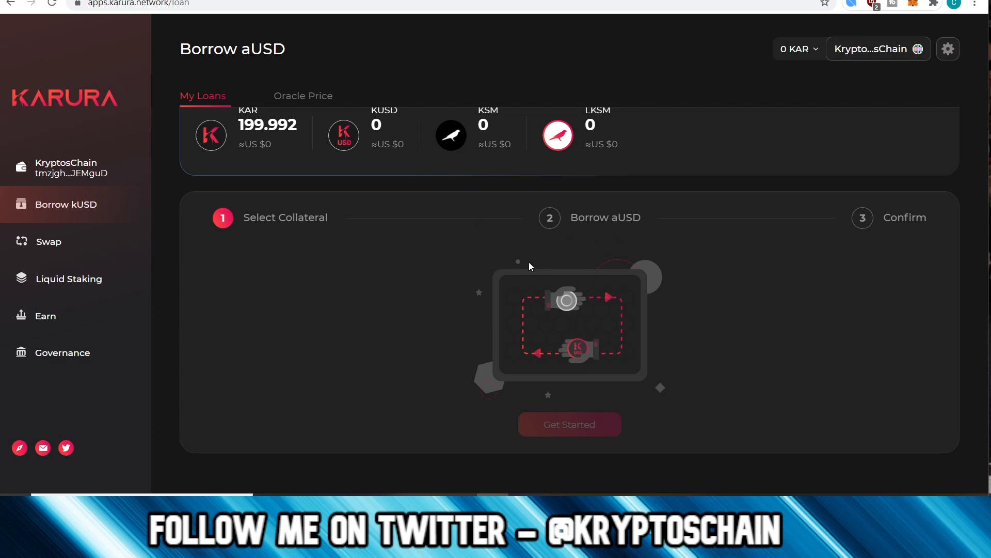
pyautogui.moveTo(364, 303)
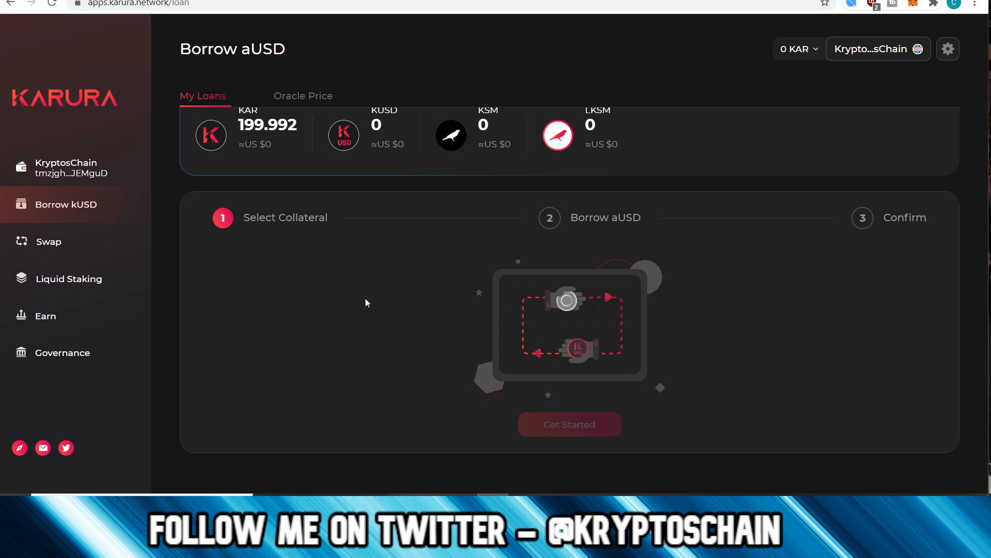
pyautogui.moveTo(327, 226)
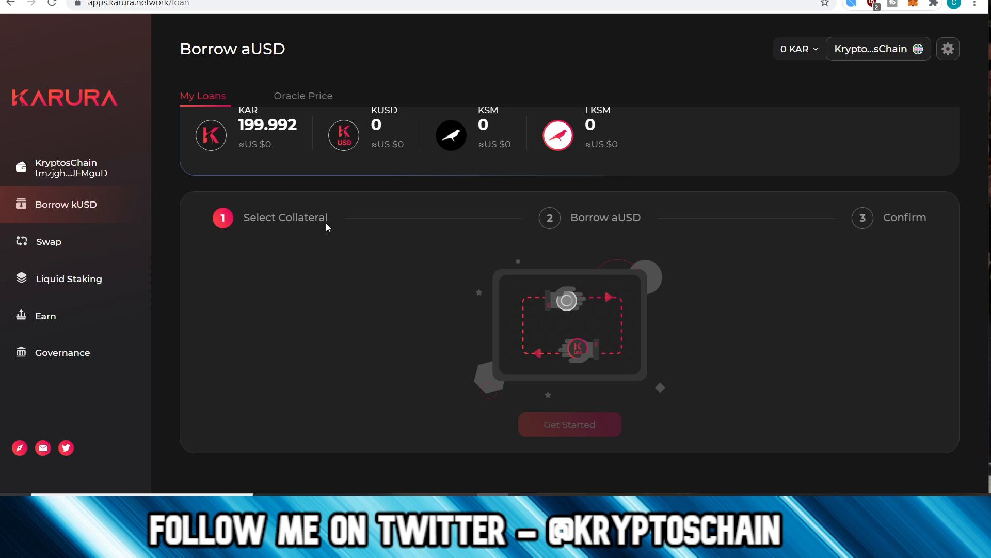
pyautogui.moveTo(335, 343)
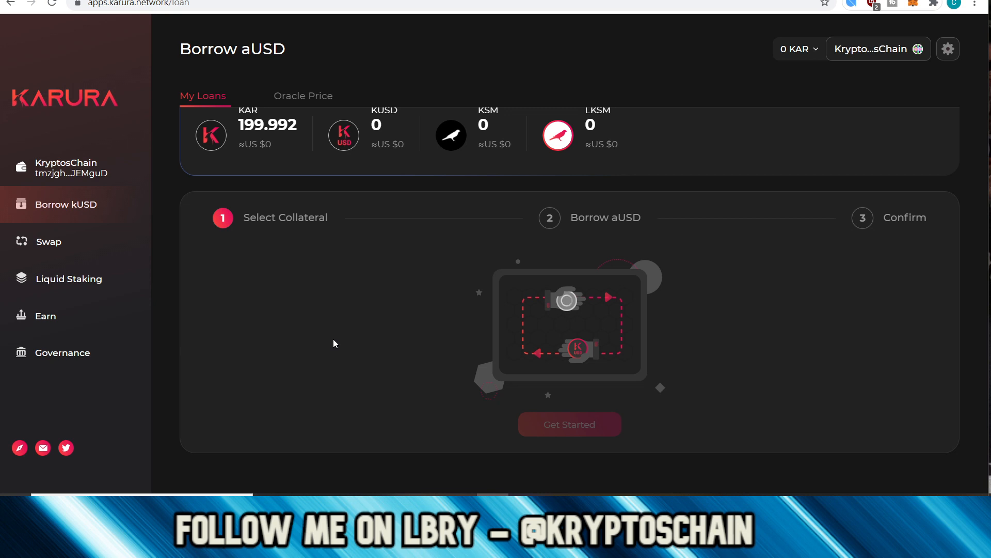
pyautogui.scroll(3)
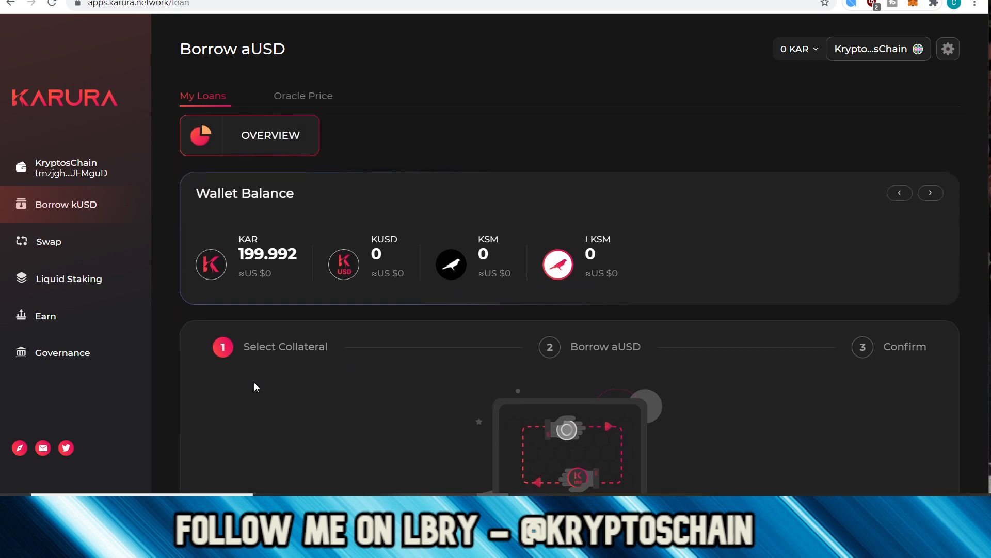
pyautogui.scroll(3)
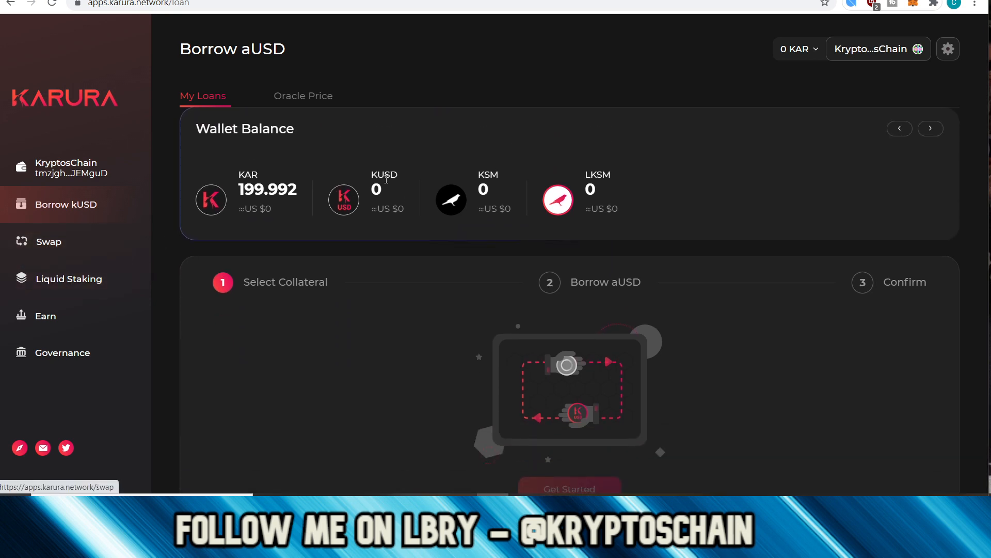
# Step: In Swap, fill Pay With using MAX (199.992 KAR), then move to the Liquidity form
pyautogui.click(48, 241)
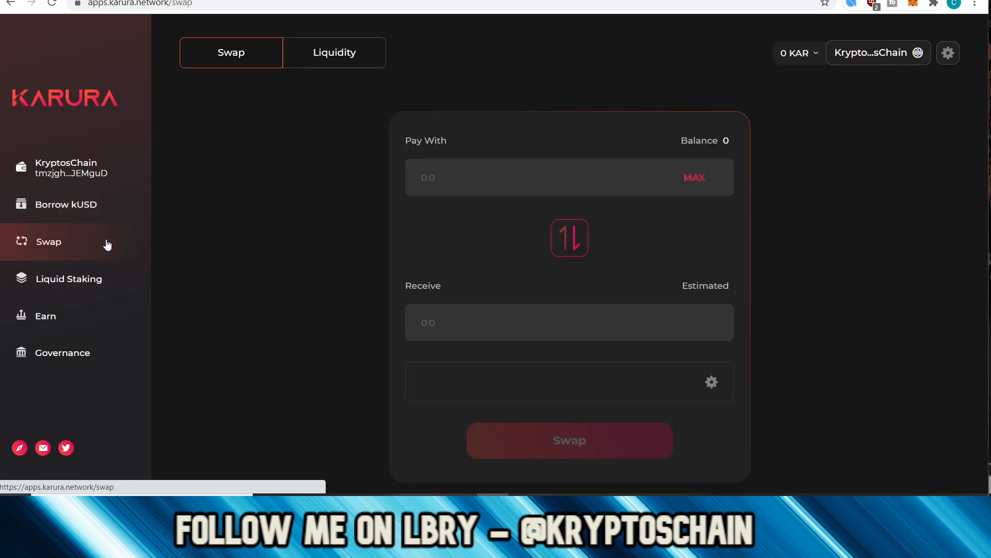
pyautogui.moveTo(634, 195)
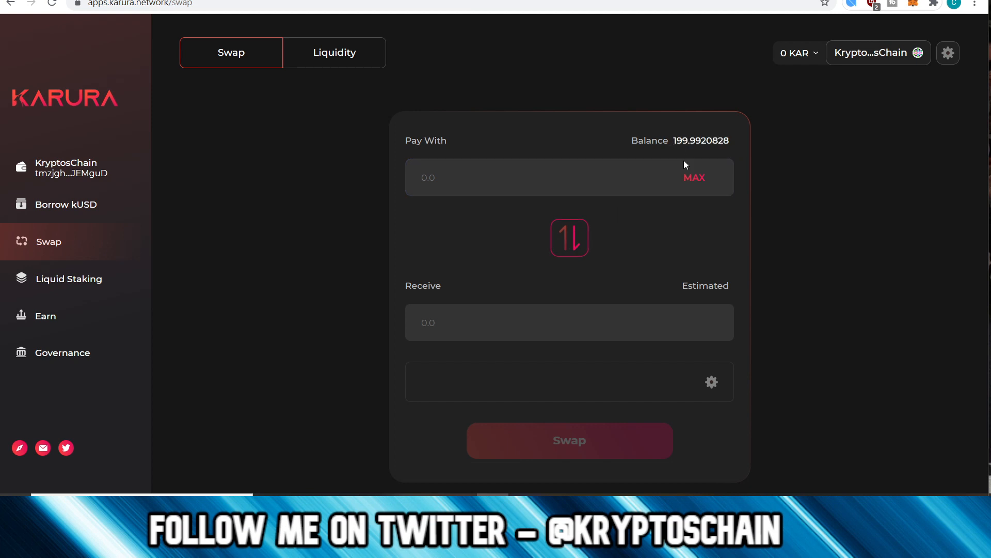
pyautogui.click(694, 176)
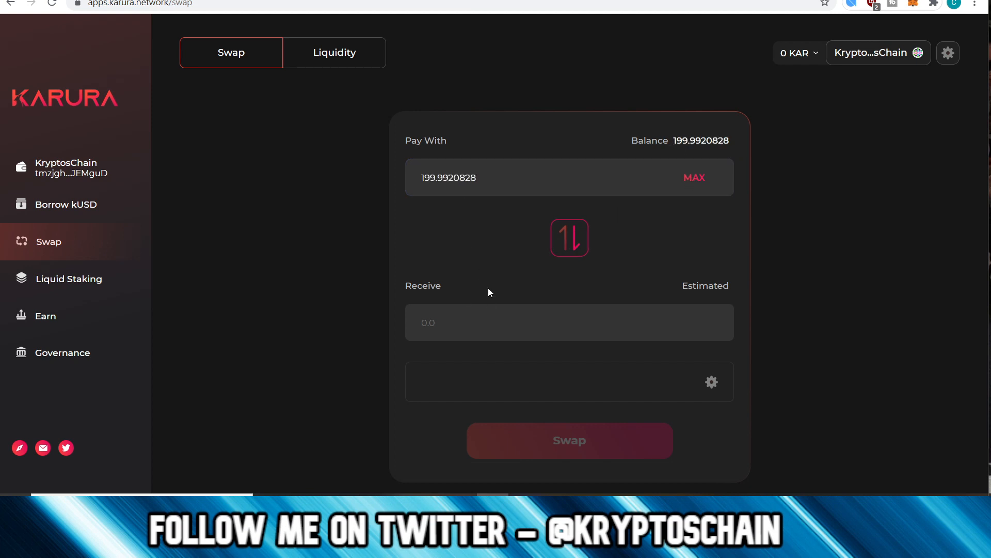
pyautogui.moveTo(630, 322)
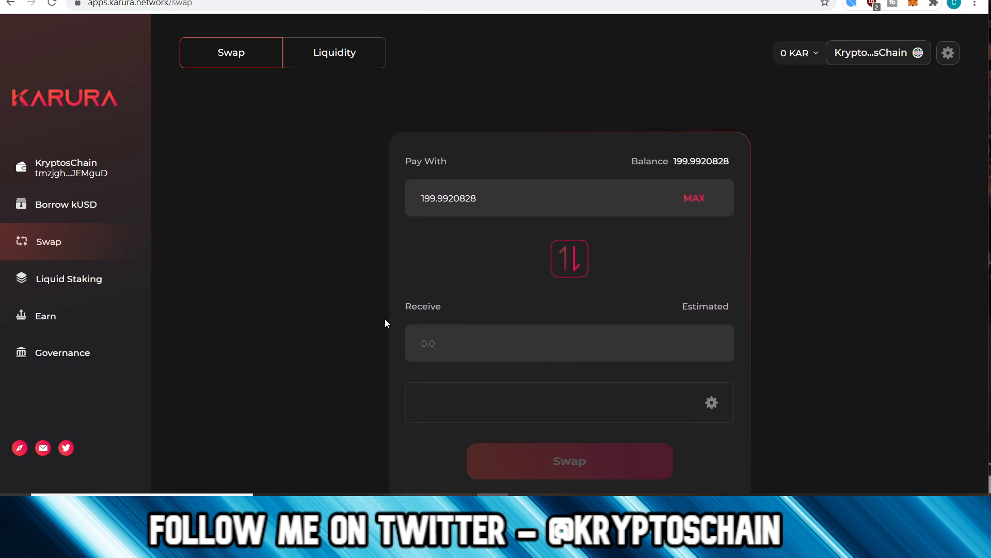
pyautogui.moveTo(392, 349)
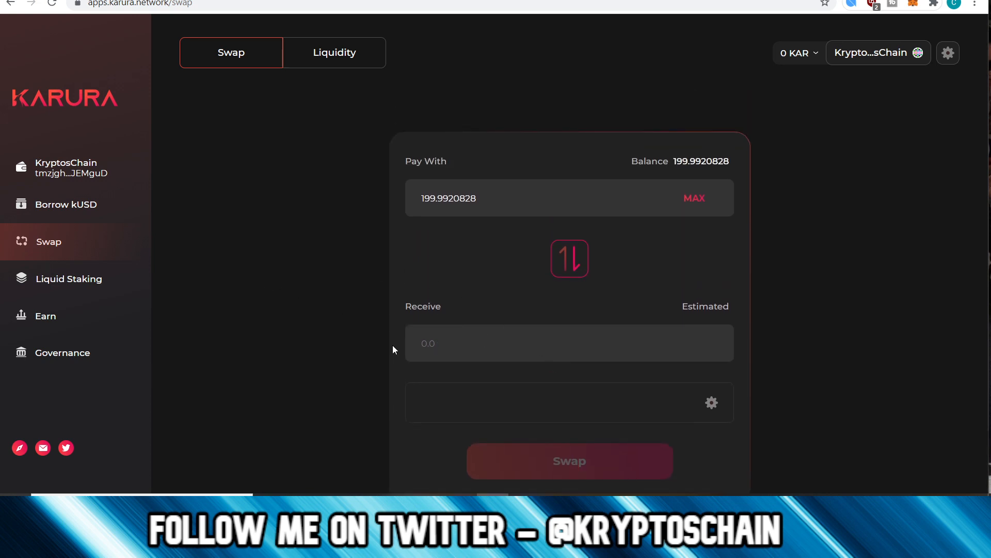
pyautogui.moveTo(353, 261)
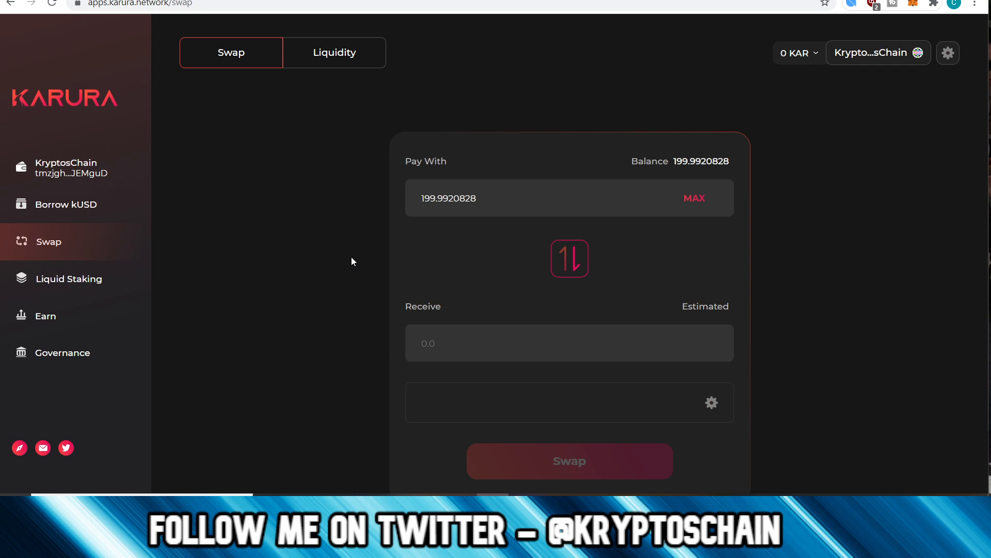
pyautogui.click(333, 53)
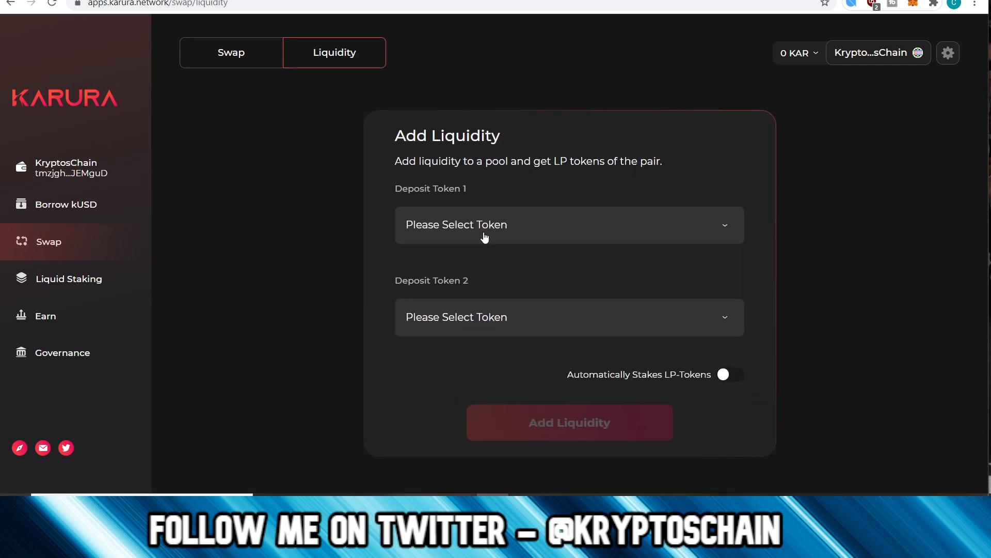
pyautogui.click(568, 224)
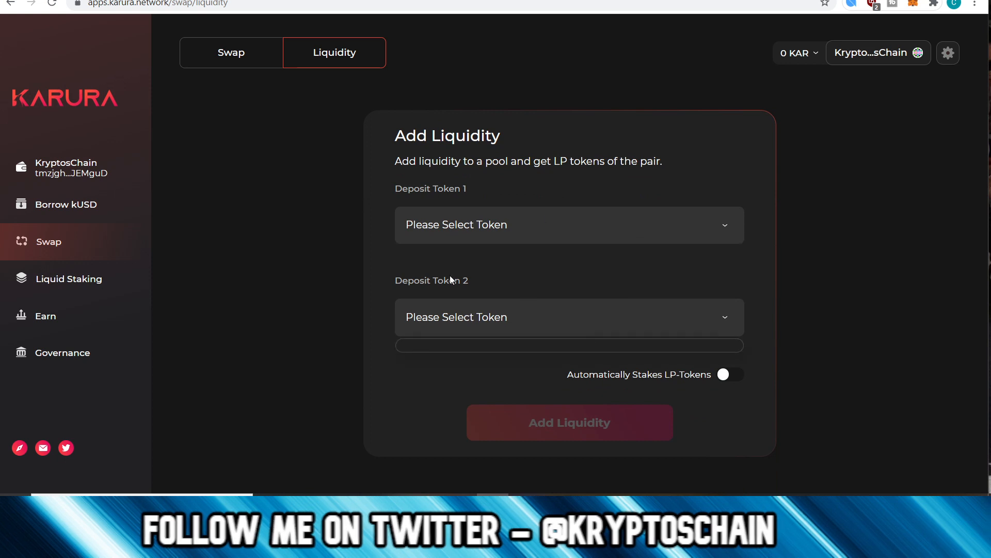
pyautogui.moveTo(685, 164)
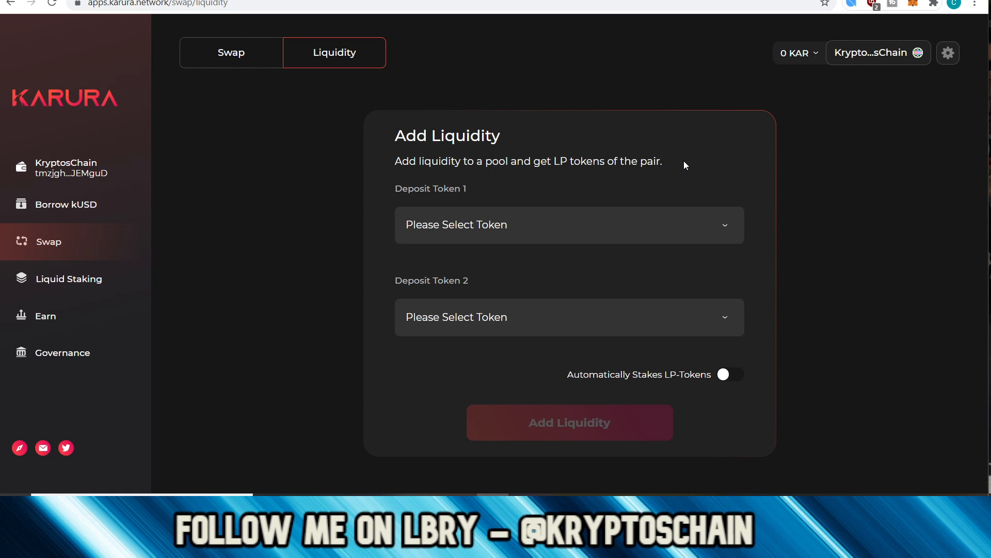
pyautogui.moveTo(212, 44)
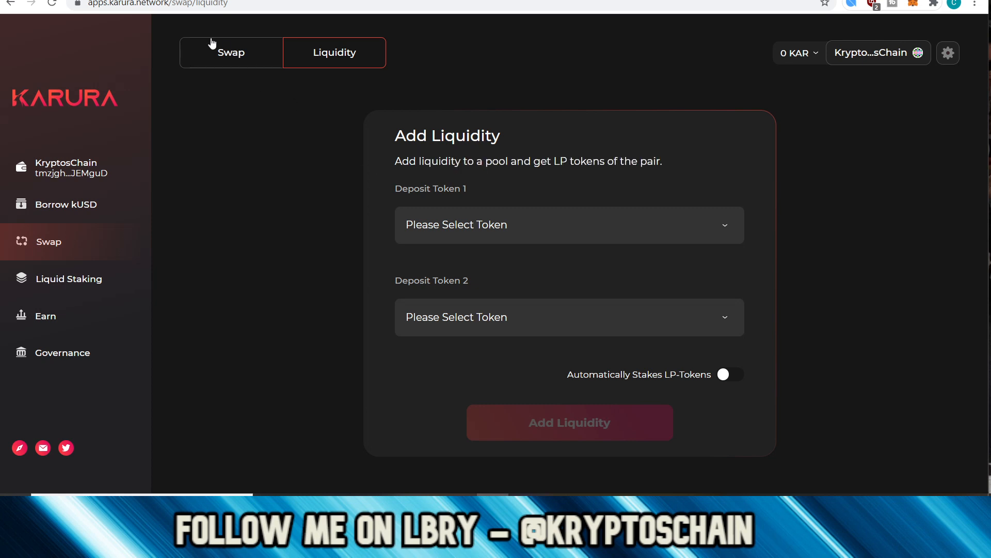
pyautogui.moveTo(528, 226)
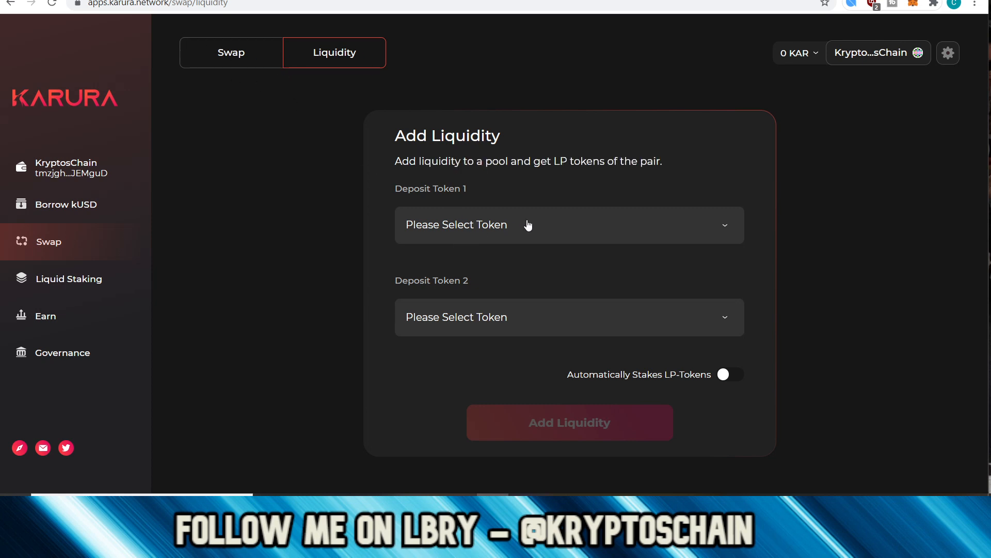
pyautogui.moveTo(382, 320)
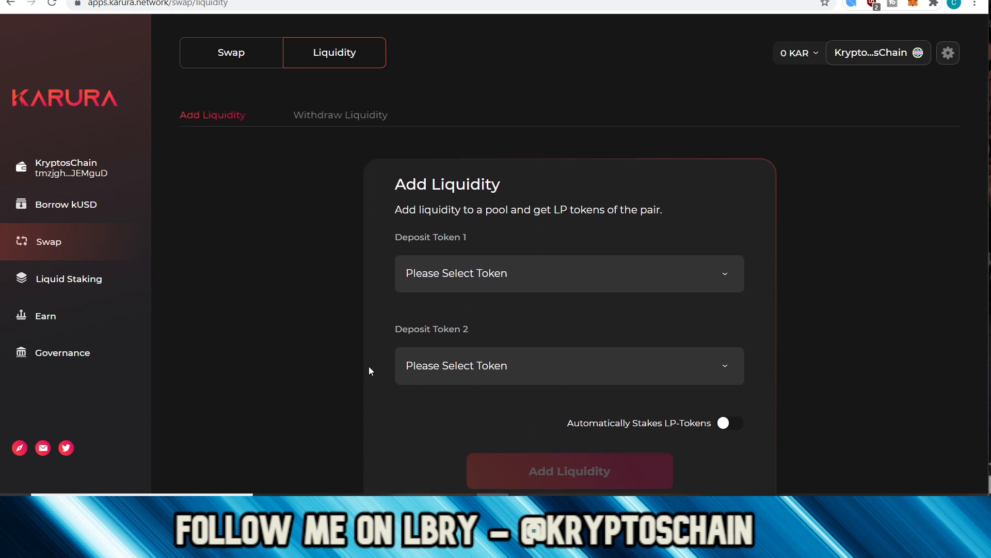
pyautogui.scroll(3)
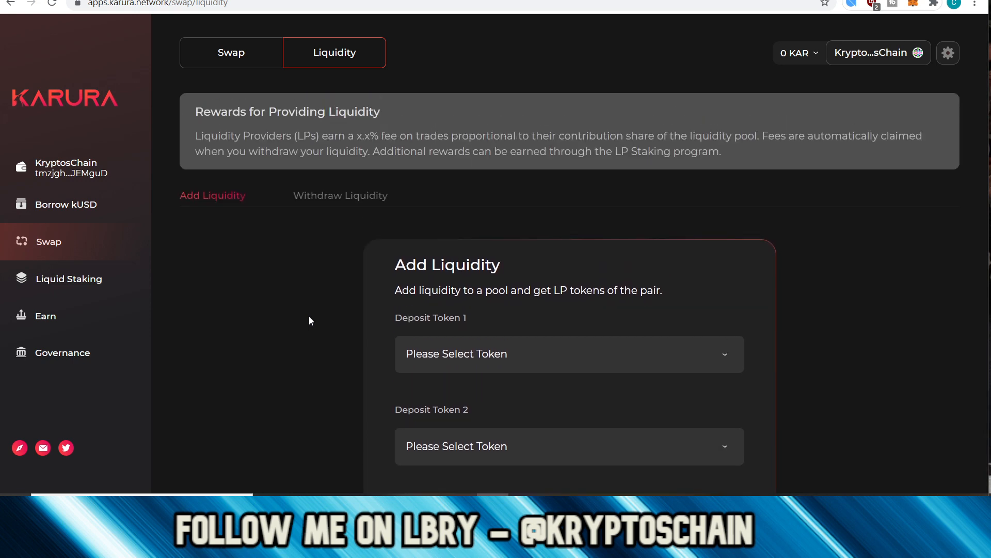
# Step: Return from the Liquidity form to the empty token Swap form
pyautogui.click(231, 53)
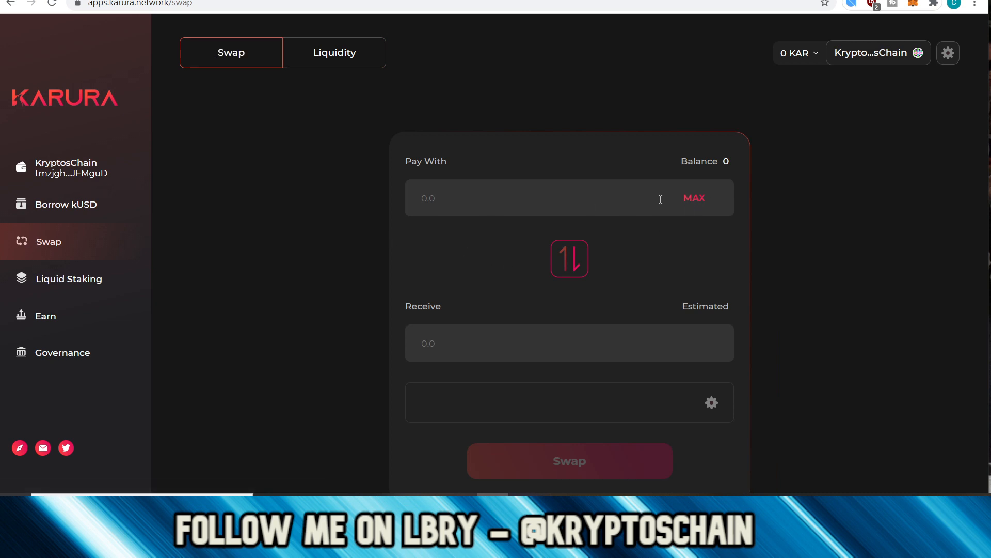
pyautogui.moveTo(158, 293)
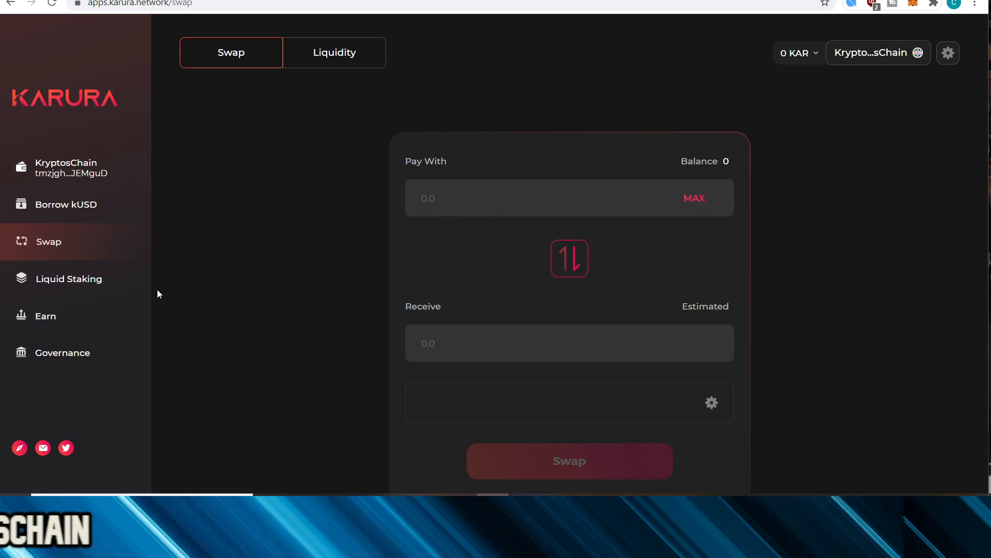
pyautogui.moveTo(293, 266)
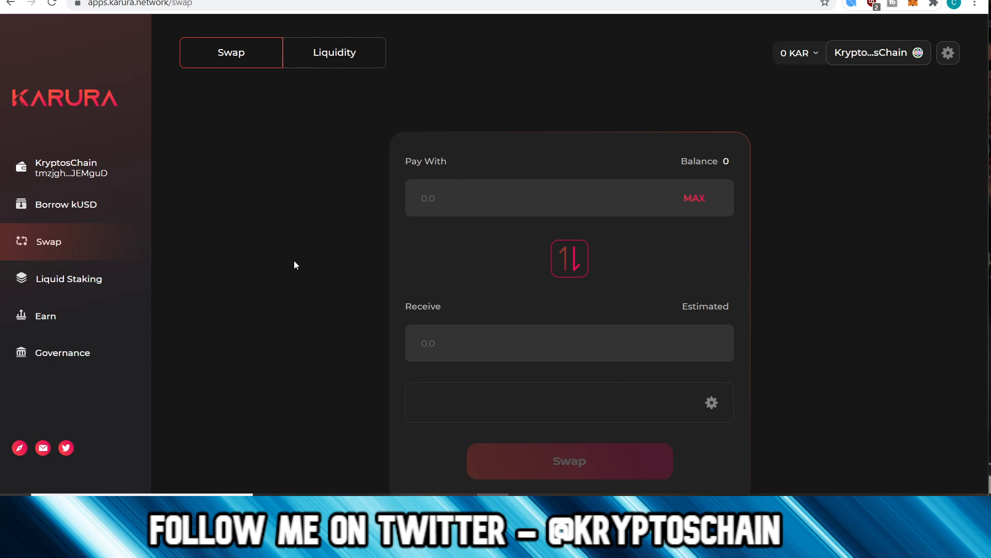
pyautogui.moveTo(353, 215)
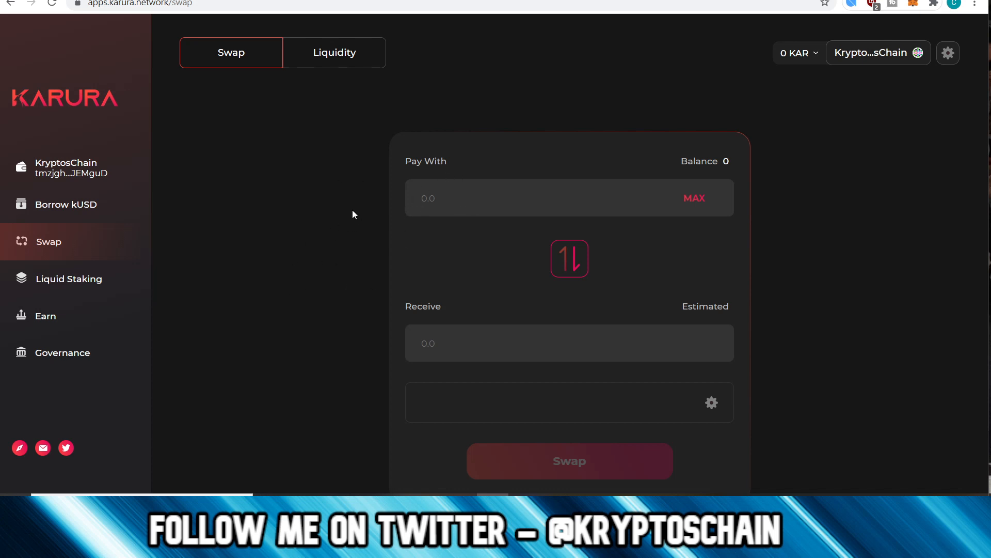
pyautogui.moveTo(322, 258)
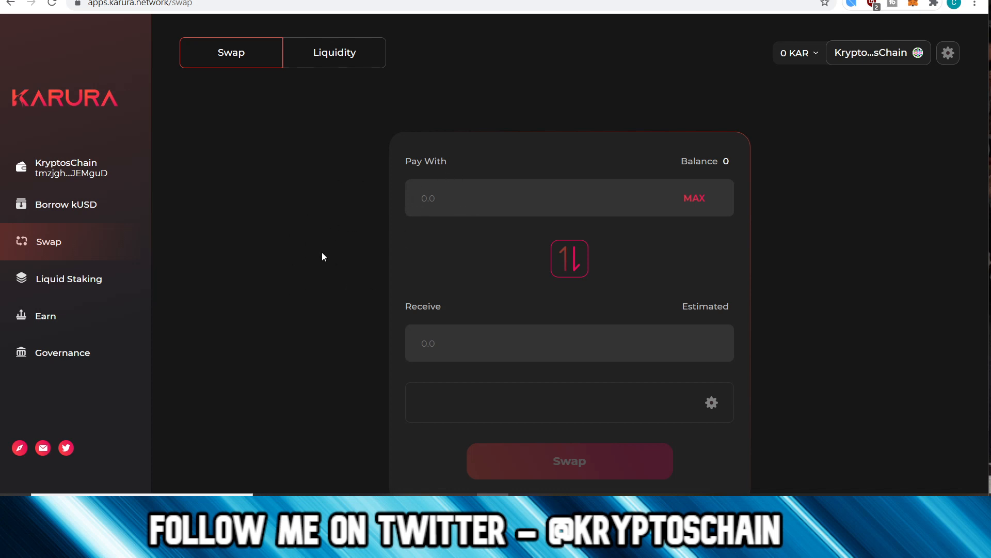
pyautogui.moveTo(307, 255)
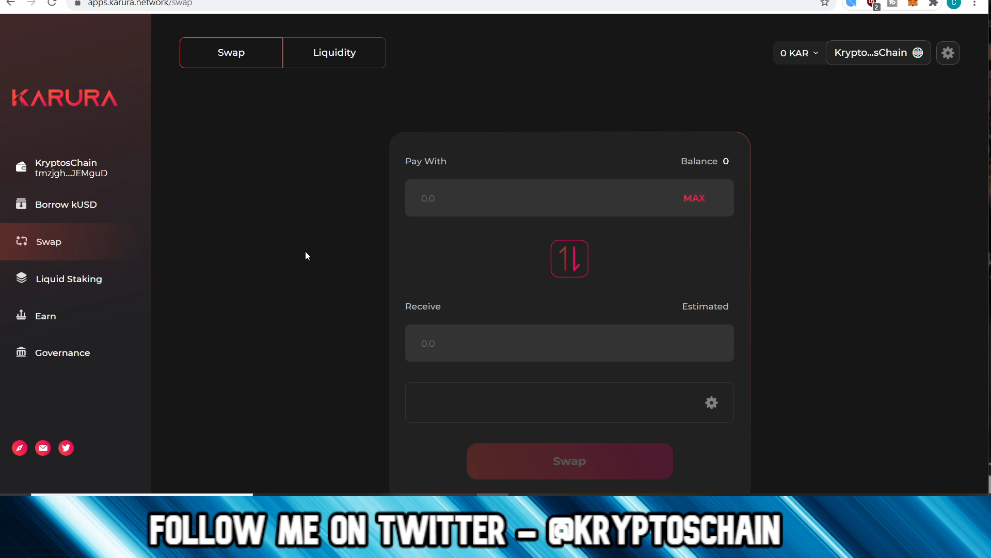
pyautogui.moveTo(68, 278)
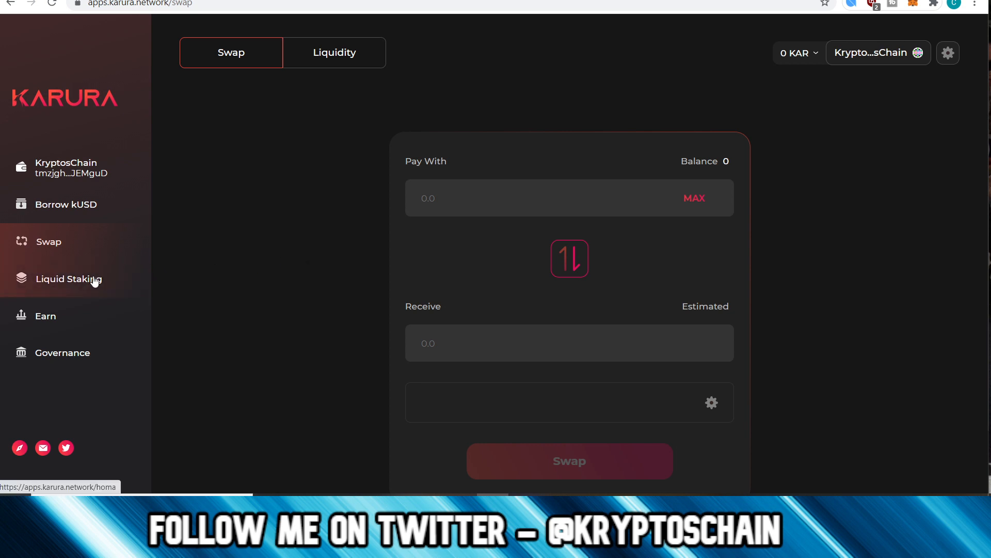
# Step: Review the Liquid Staking Stake/Unstake tab with zero DOT balance and the Flexi Fee help
pyautogui.click(66, 279)
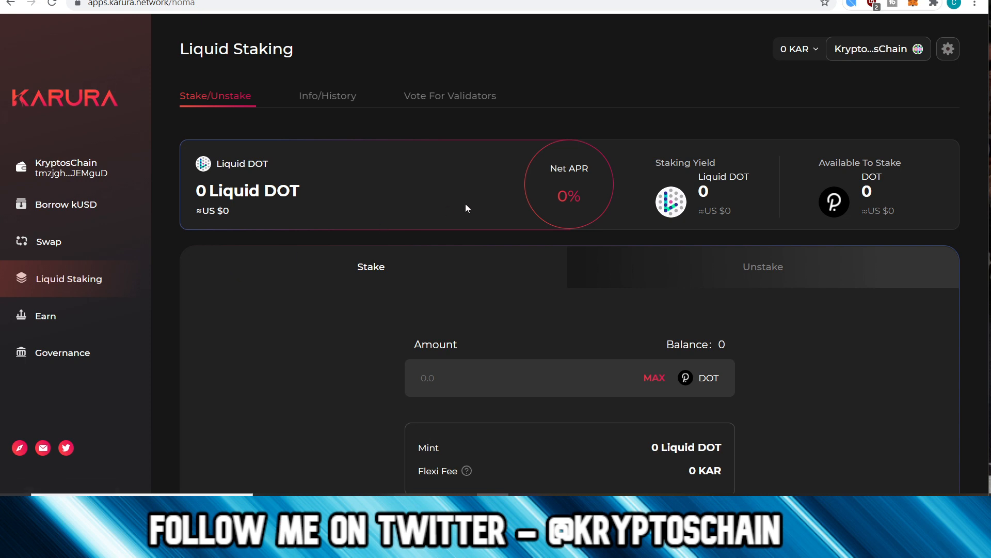
pyautogui.moveTo(267, 193)
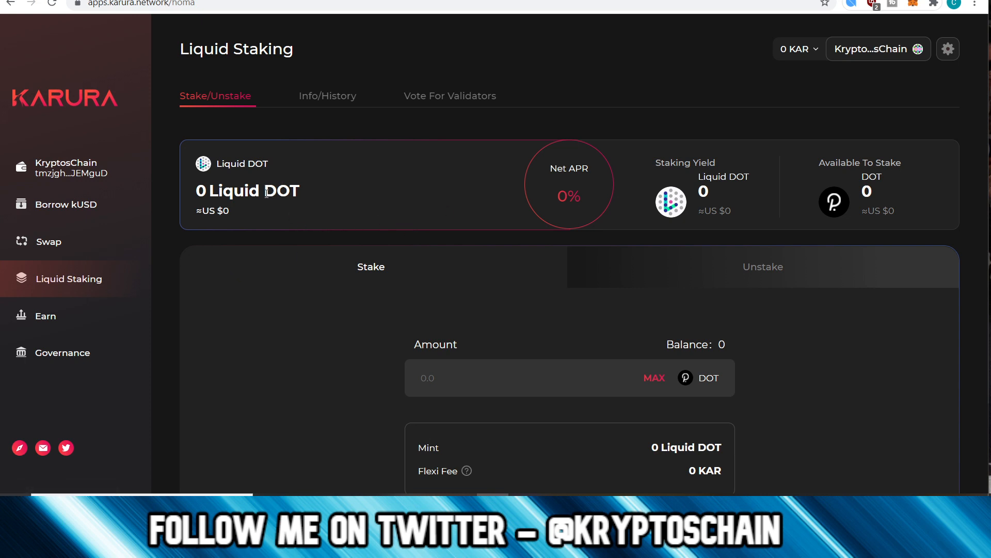
pyautogui.moveTo(363, 206)
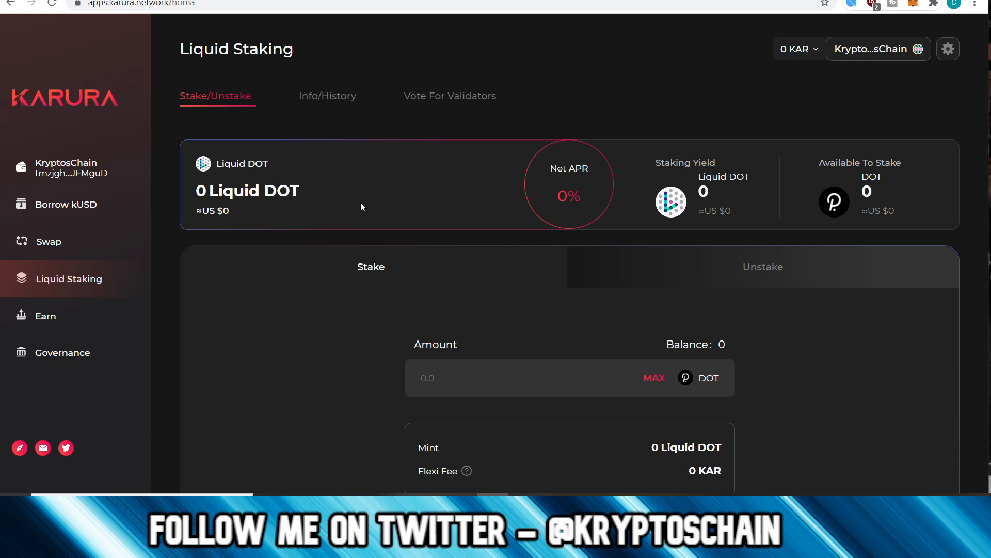
pyautogui.scroll(-3)
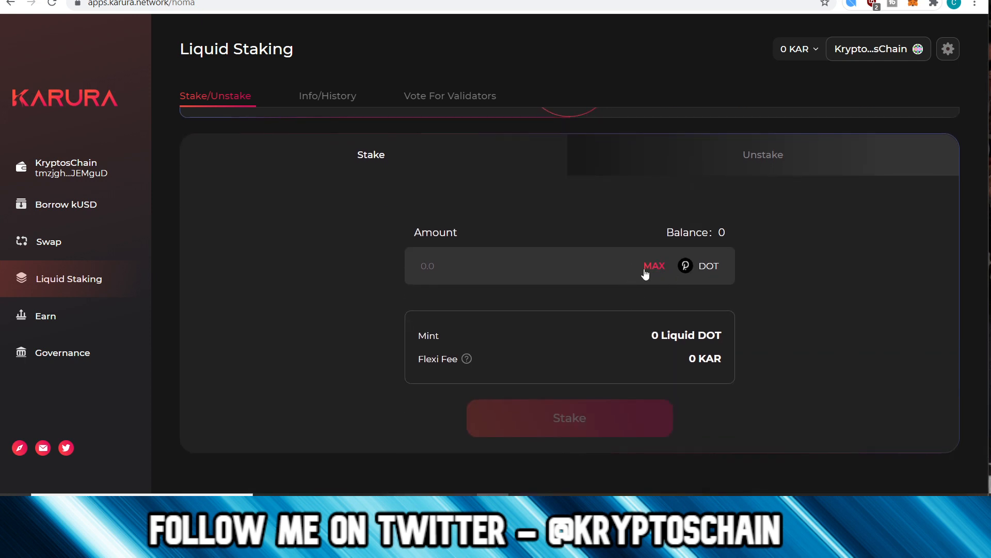
pyautogui.moveTo(425, 373)
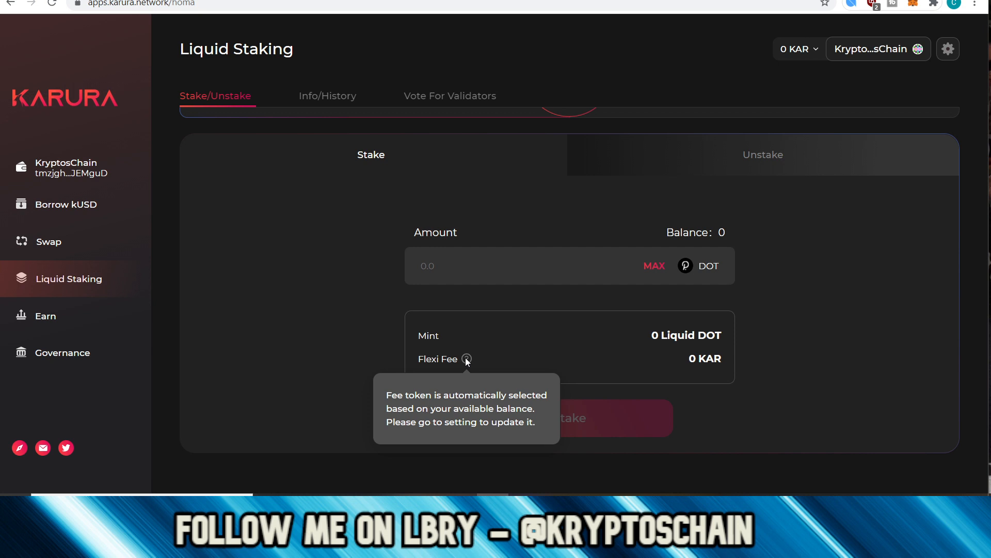
pyautogui.moveTo(664, 359)
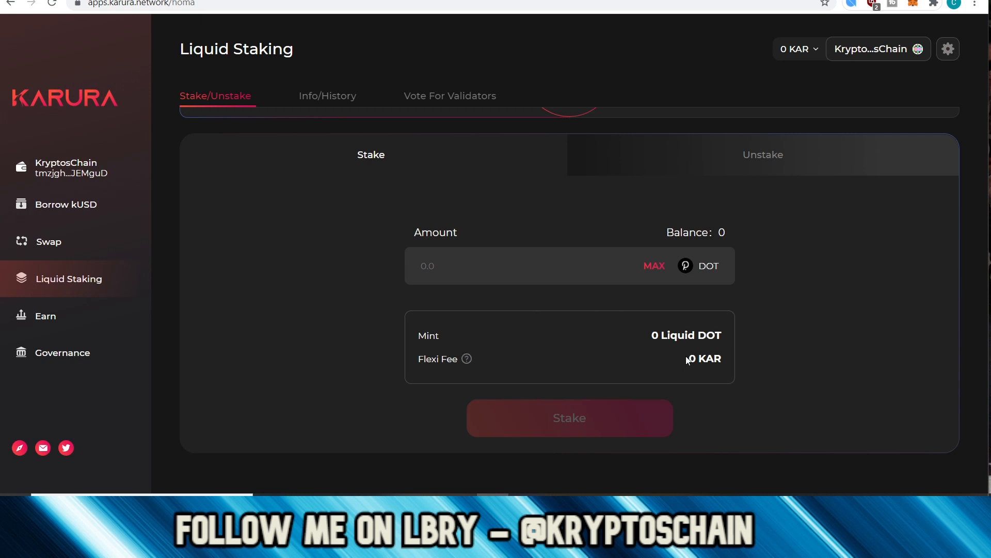
pyautogui.doubleClick(703, 358)
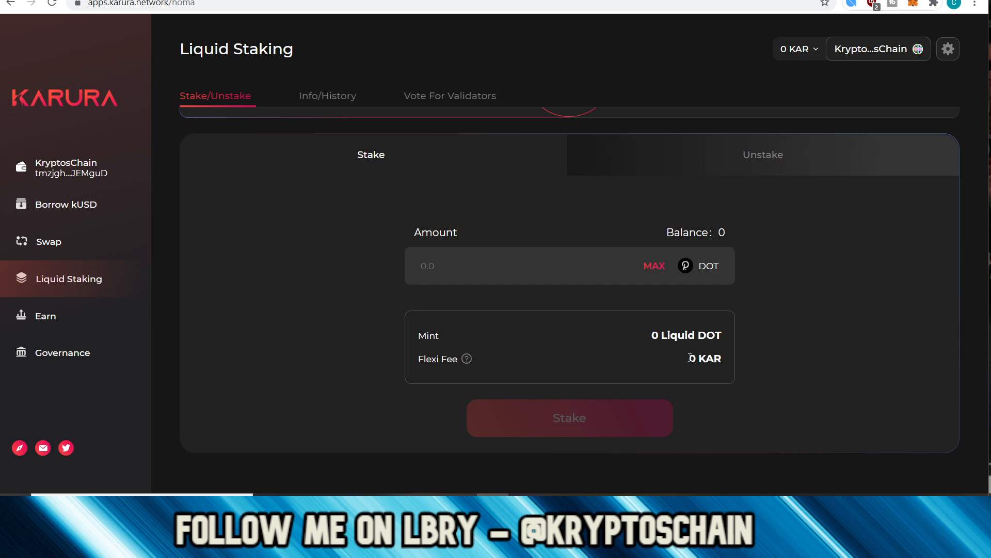
pyautogui.doubleClick(711, 359)
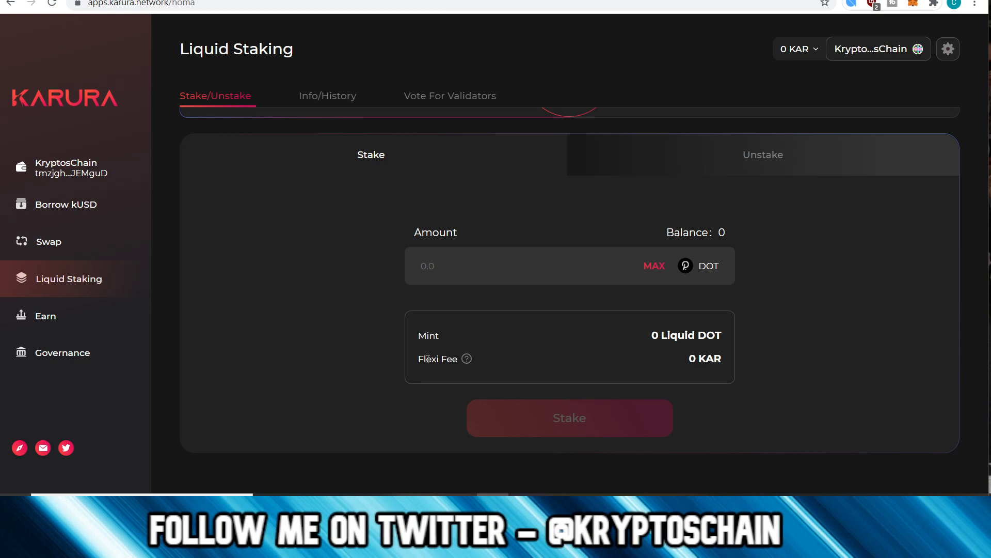
pyautogui.moveTo(467, 359)
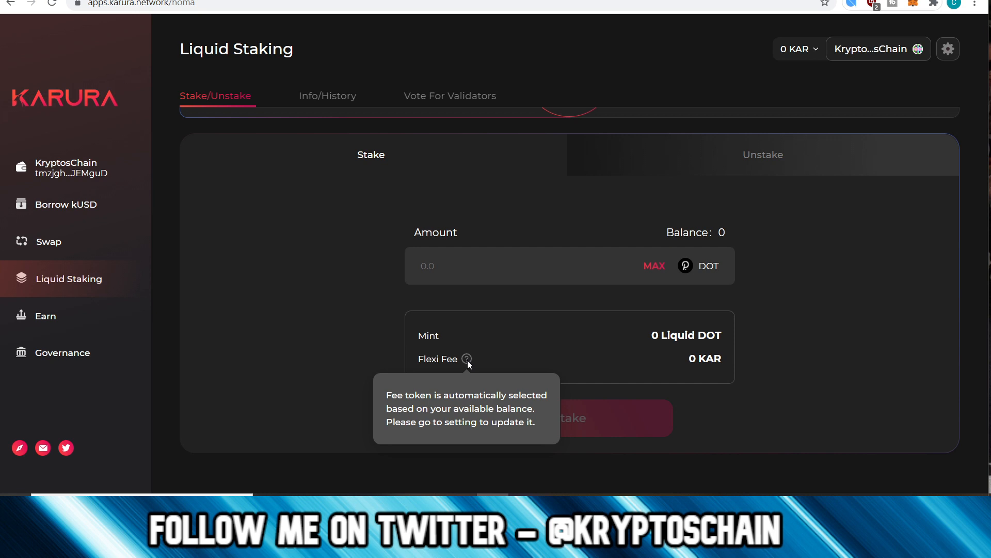
pyautogui.click(45, 316)
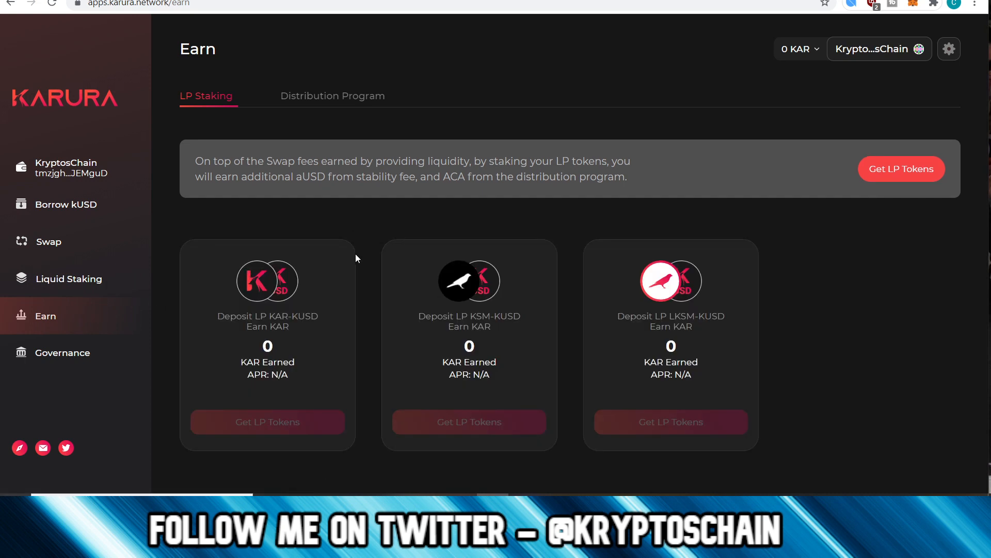
pyautogui.moveTo(495, 337)
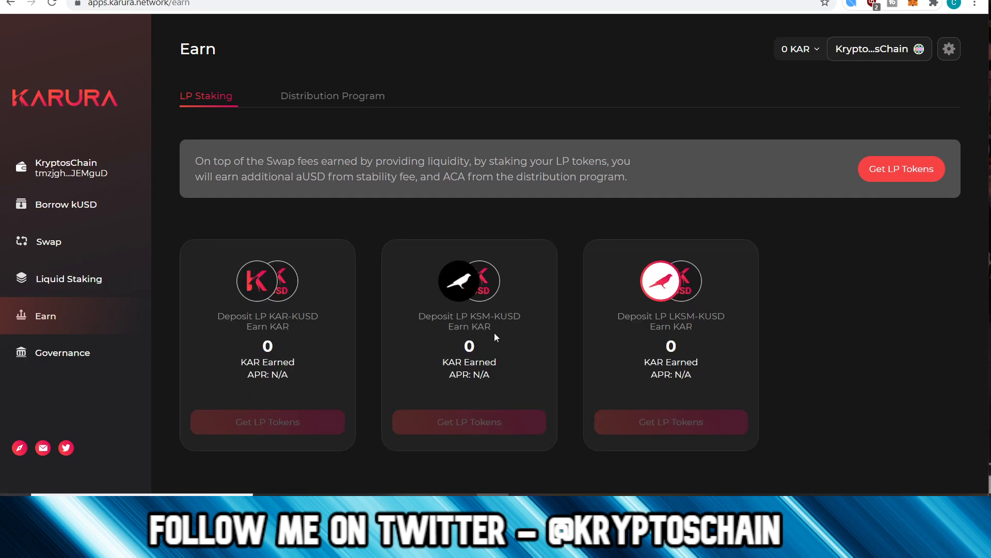
pyautogui.moveTo(486, 347)
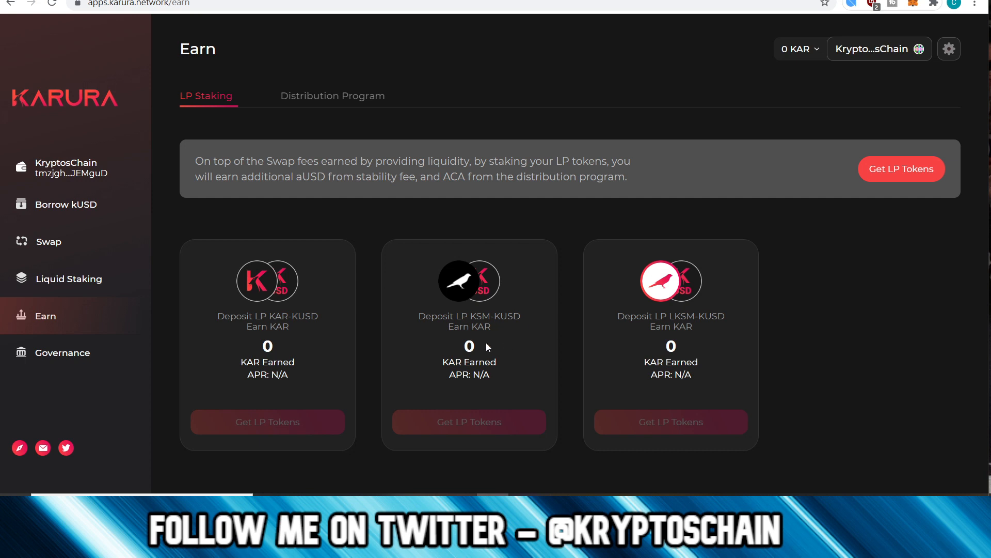
pyautogui.moveTo(370, 336)
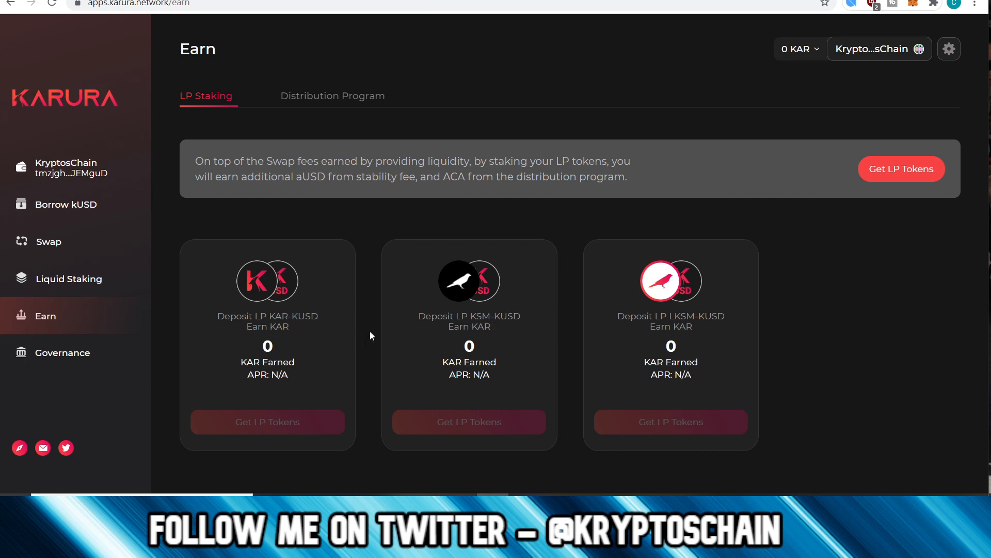
pyautogui.moveTo(384, 340)
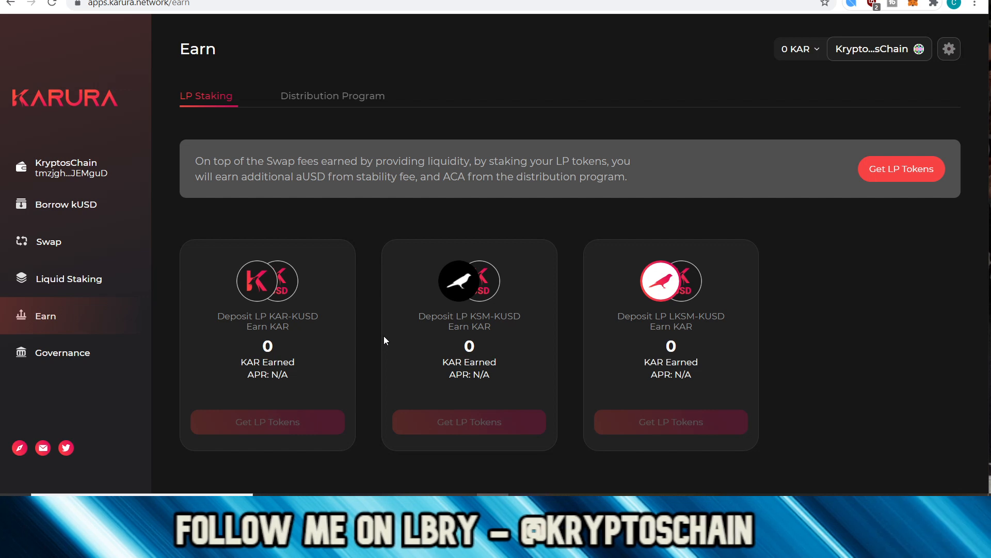
pyautogui.moveTo(345, 325)
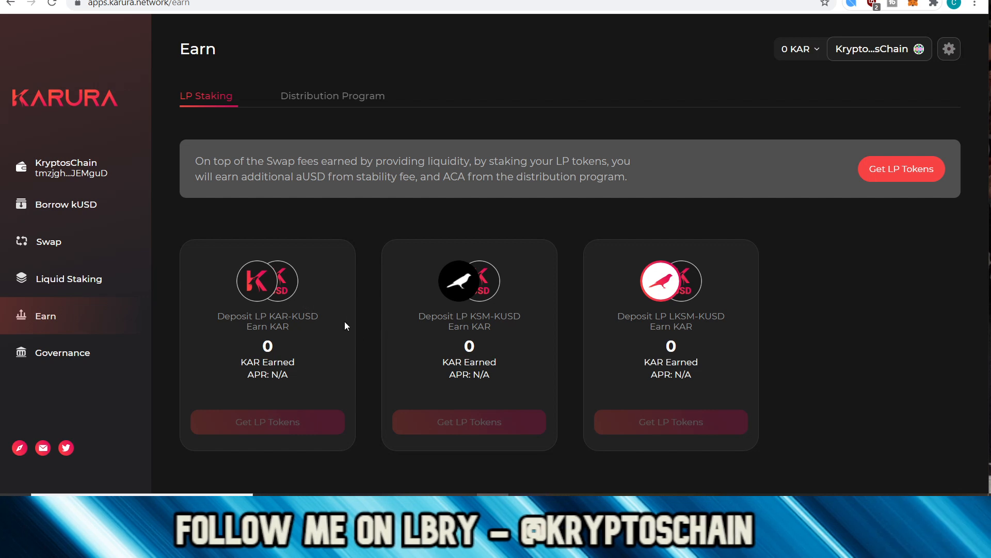
pyautogui.moveTo(297, 331)
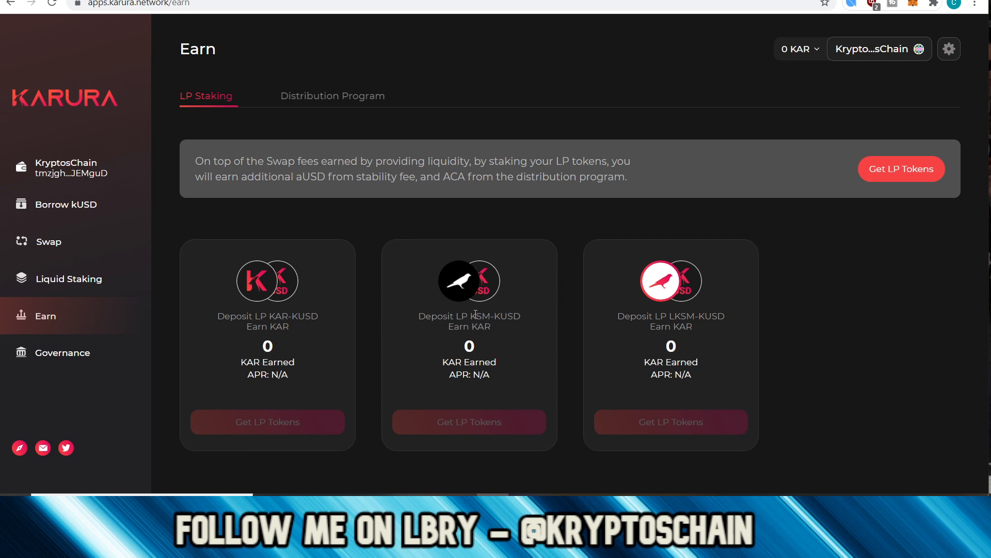
pyautogui.moveTo(688, 337)
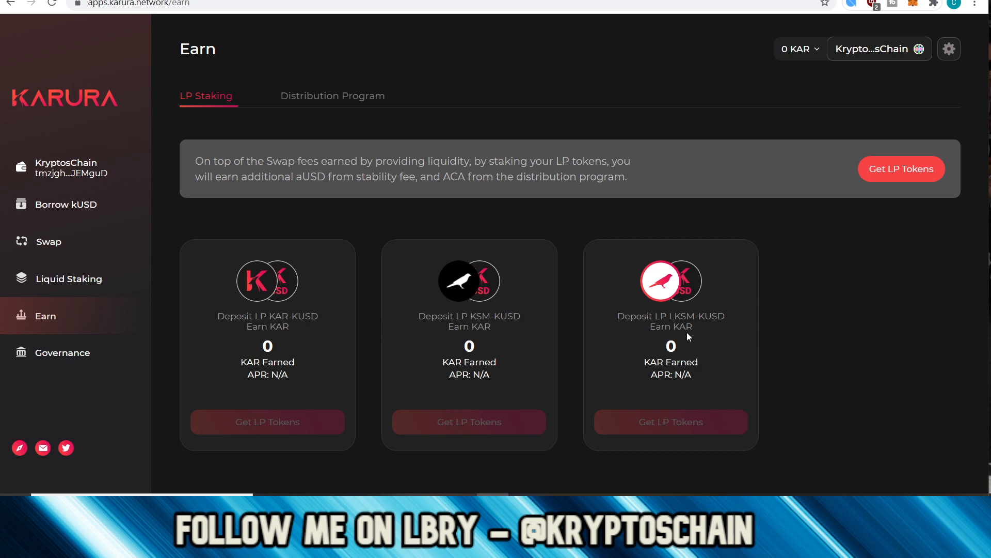
pyautogui.moveTo(709, 310)
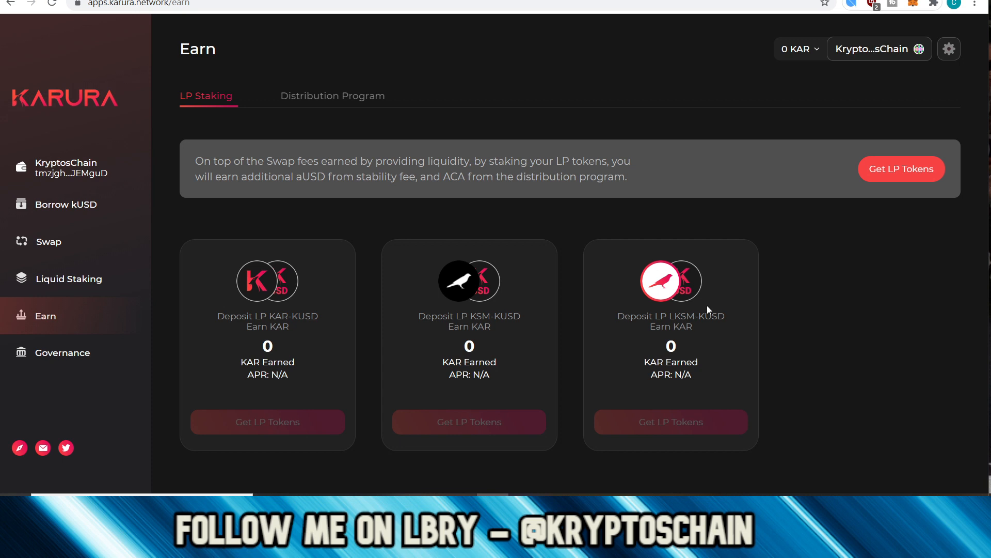
pyautogui.moveTo(865, 332)
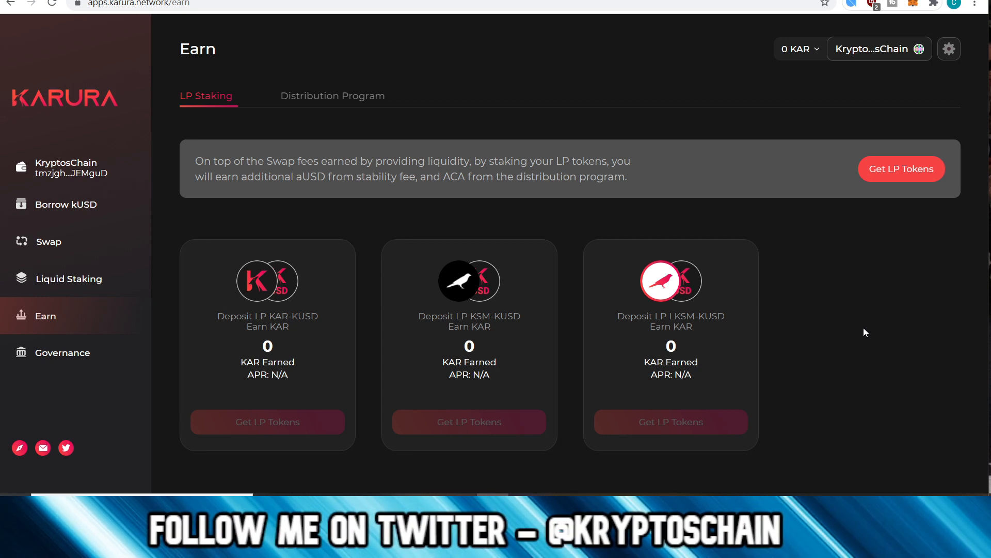
pyautogui.moveTo(531, 359)
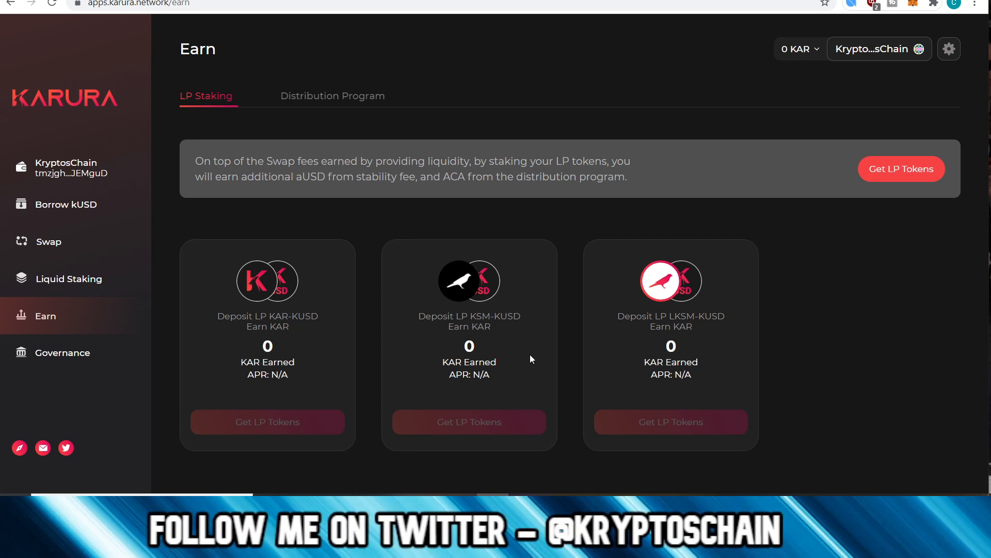
pyautogui.moveTo(545, 337)
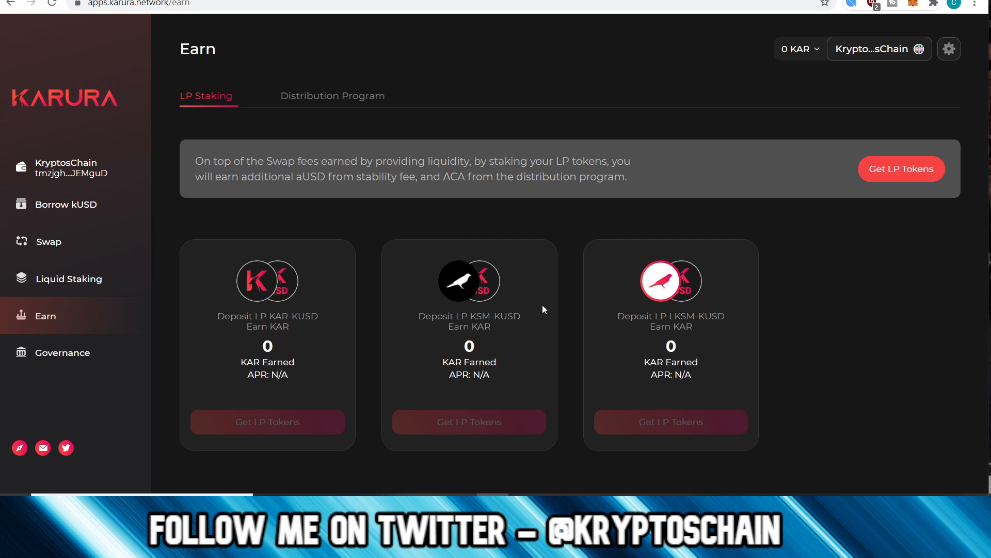
pyautogui.moveTo(490, 324)
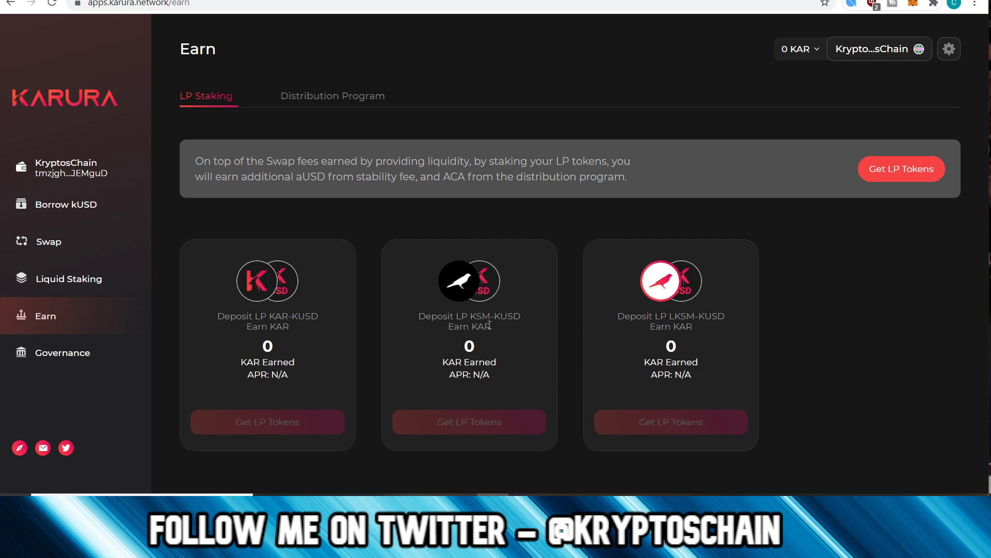
# Step: View the Earn LP Staking pool cards for KAR-KUSD, KSM-KUSD and LKSM-KUSD
pyautogui.doubleClick(506, 316)
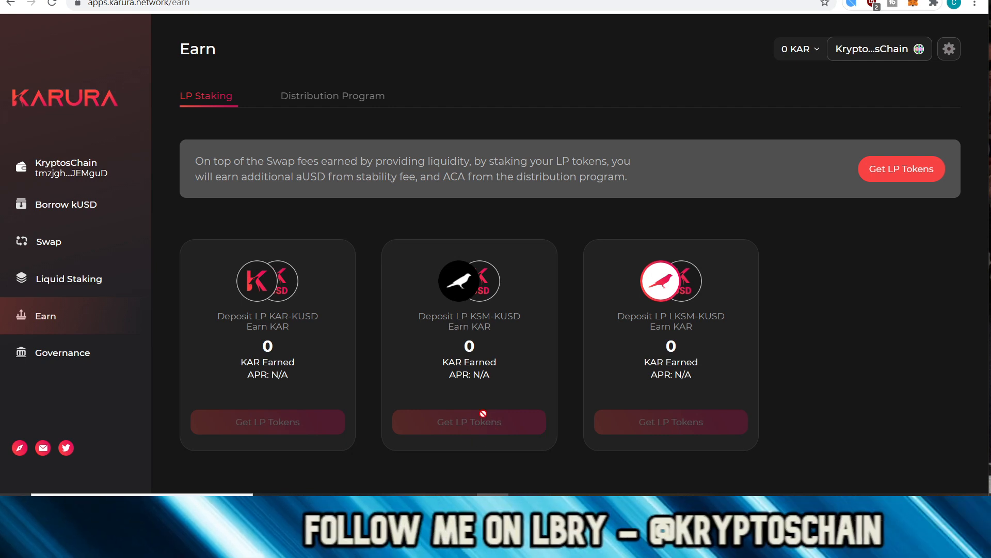
pyautogui.moveTo(554, 407)
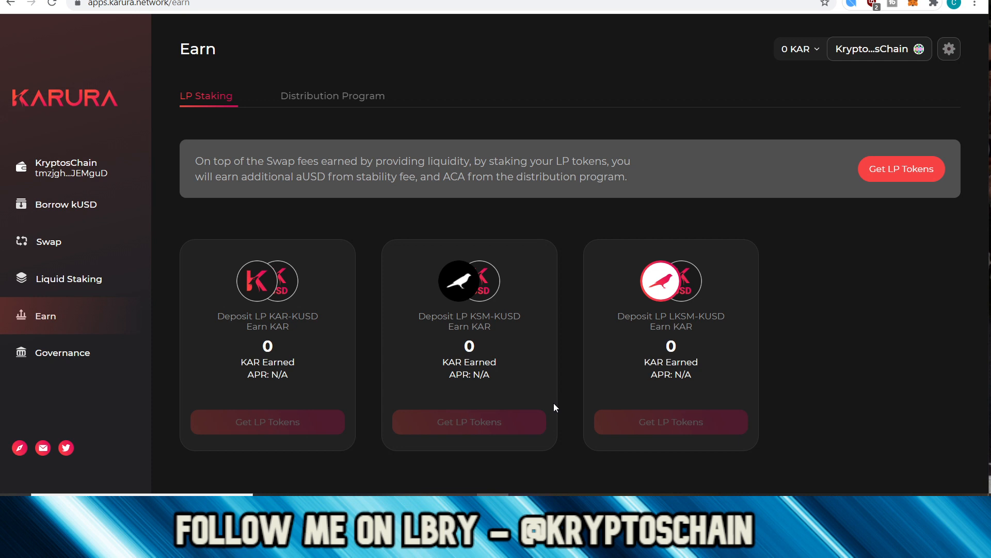
pyautogui.moveTo(578, 359)
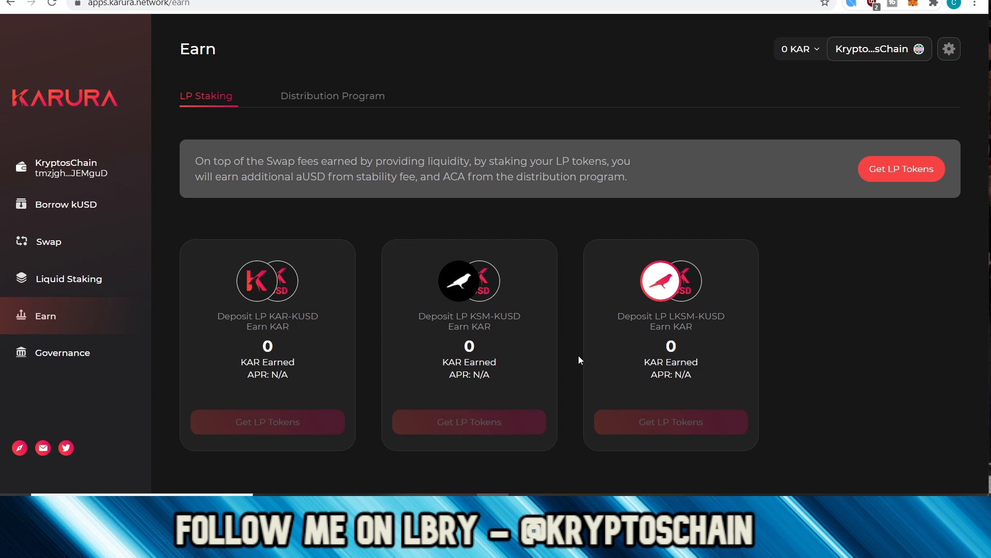
pyautogui.moveTo(200, 342)
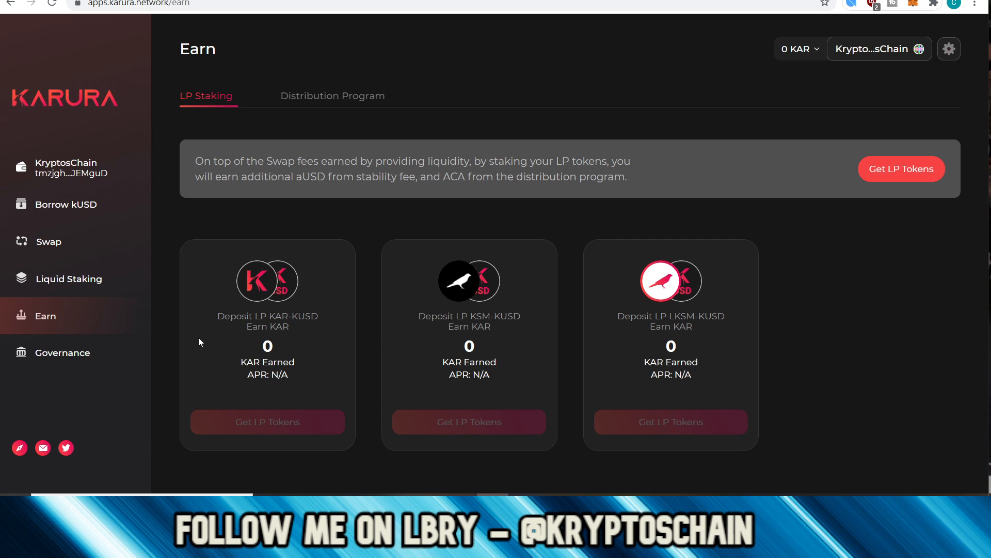
# Step: In Governance Councils, show the Technical Committee's three seats at 33.33% vote weight each
pyautogui.click(63, 352)
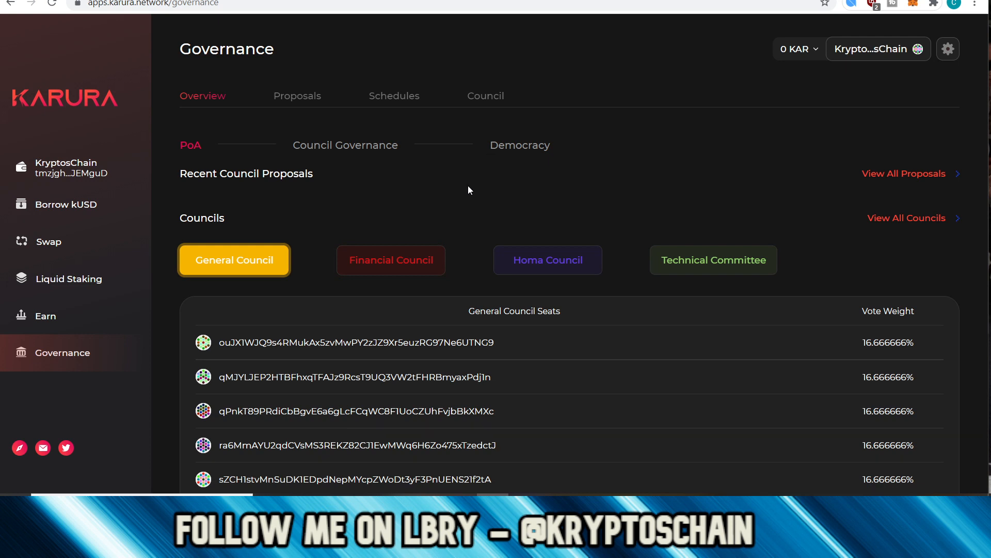
pyautogui.scroll(-3)
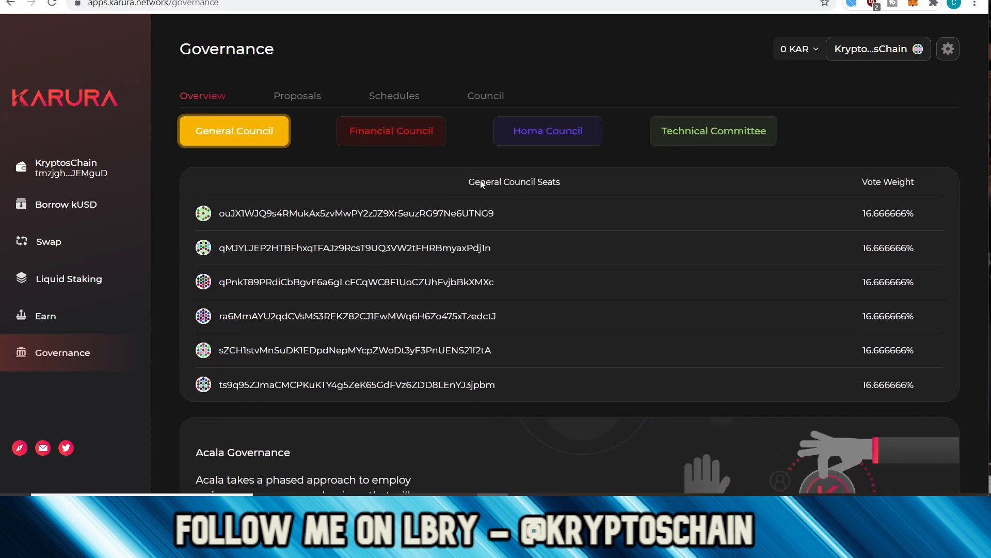
pyautogui.scroll(-3)
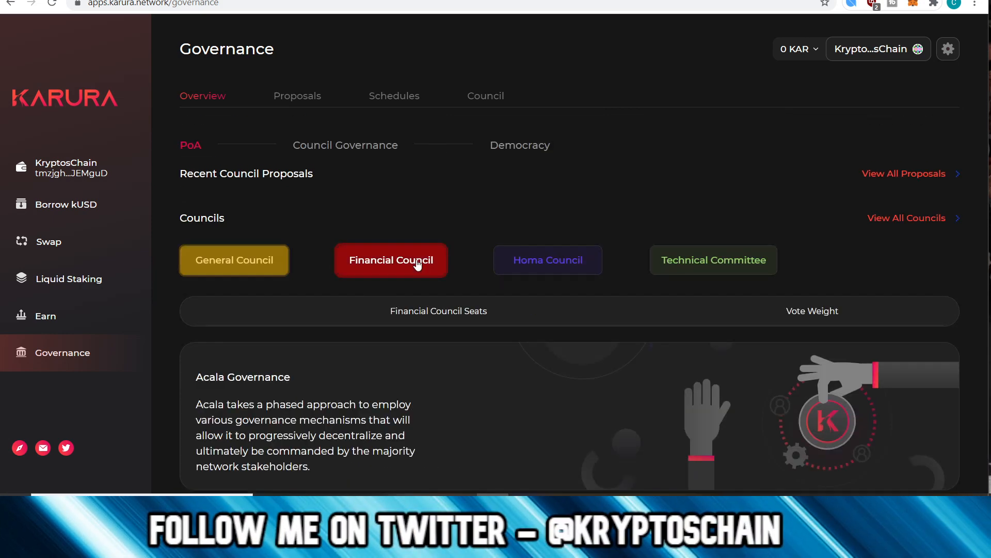
pyautogui.click(713, 259)
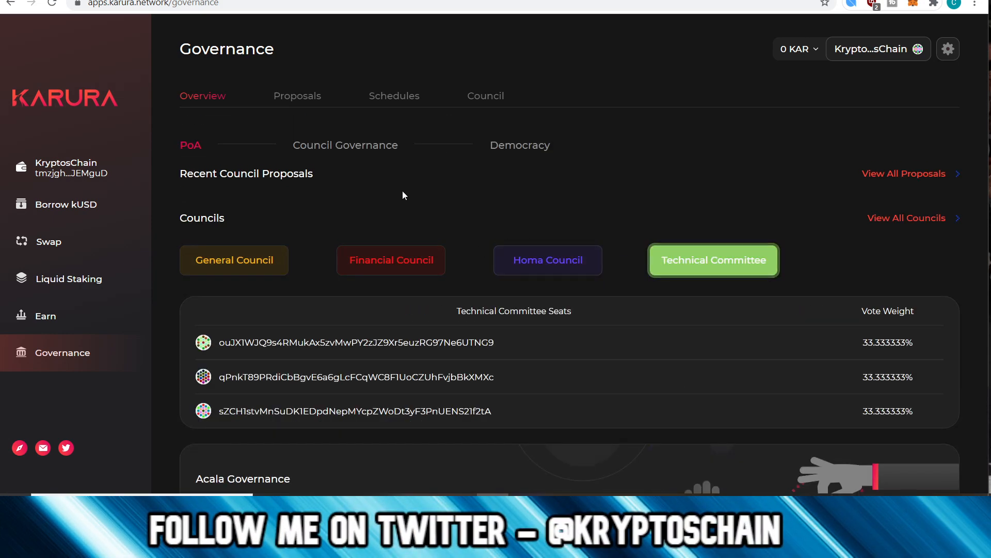
pyautogui.moveTo(394, 95)
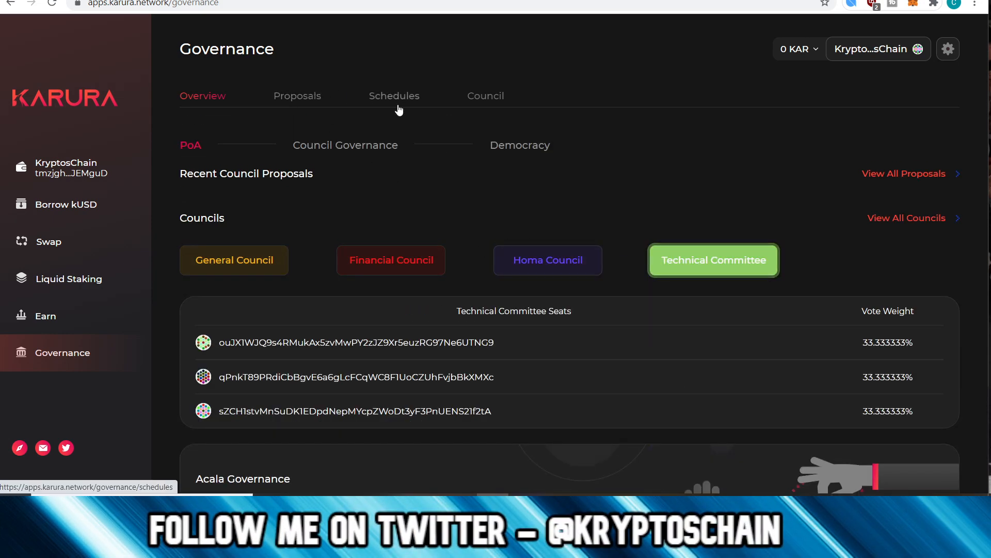
pyautogui.moveTo(563, 137)
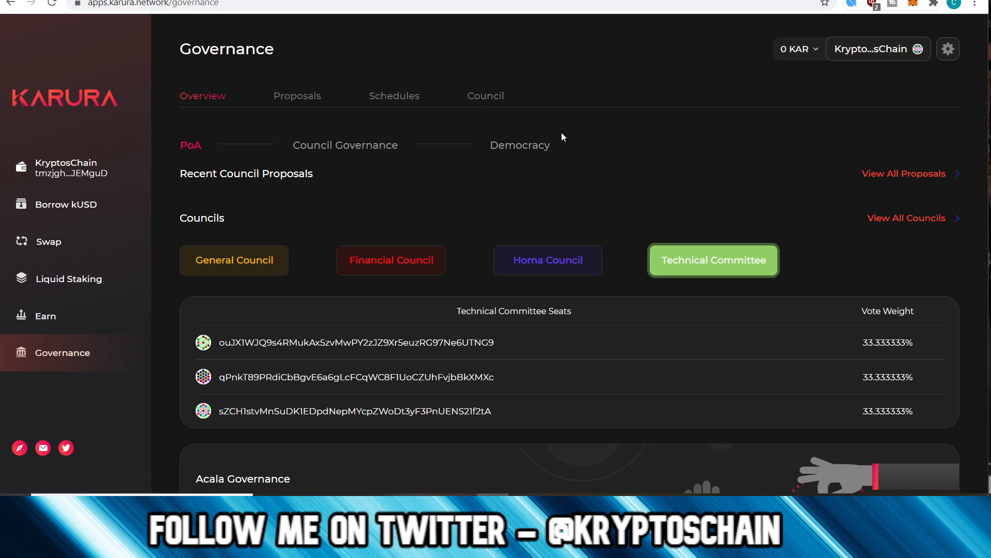
pyautogui.moveTo(557, 217)
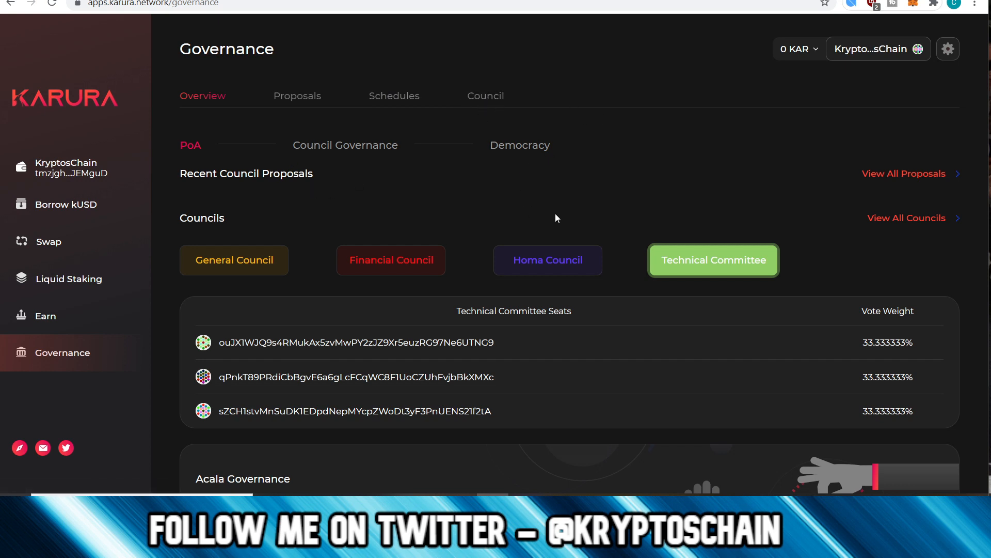